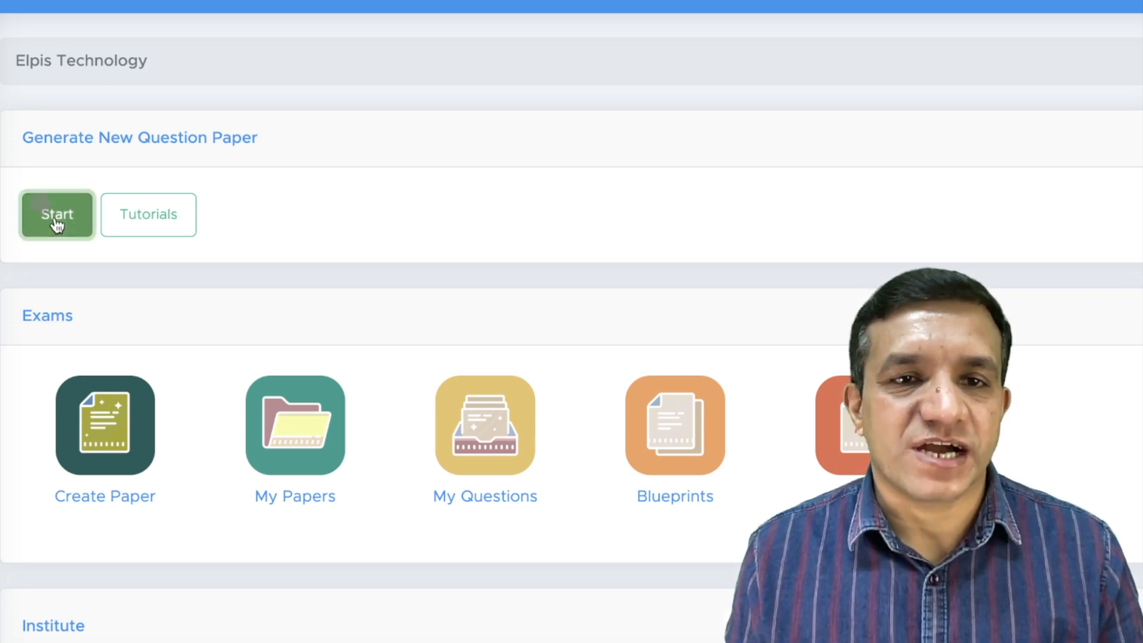
Step: Start a new paper with CBSE board, Class 09 and Admission Test as subject
{"action": "left_click", "coordinate": [57, 214]}
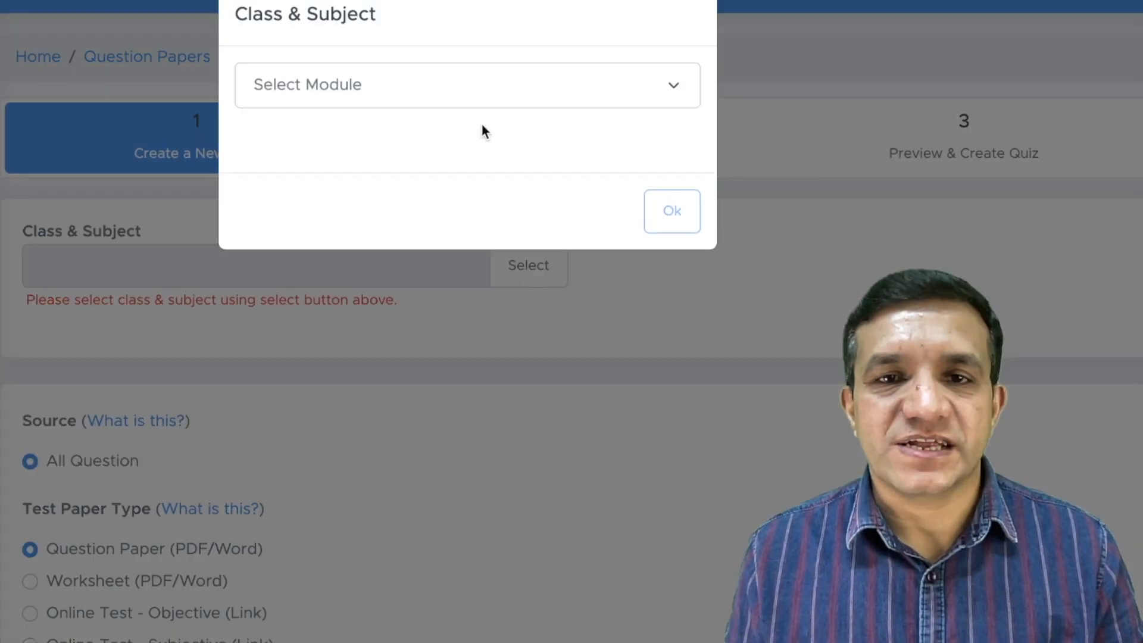
{"action": "left_click", "coordinate": [466, 85]}
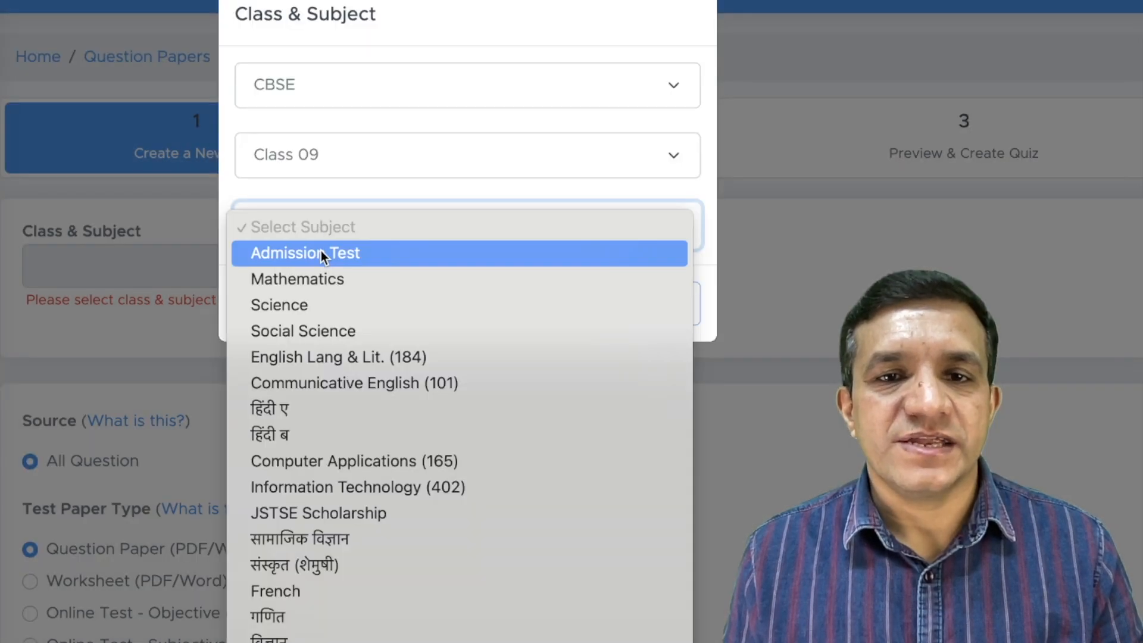
{"action": "left_click", "coordinate": [304, 252]}
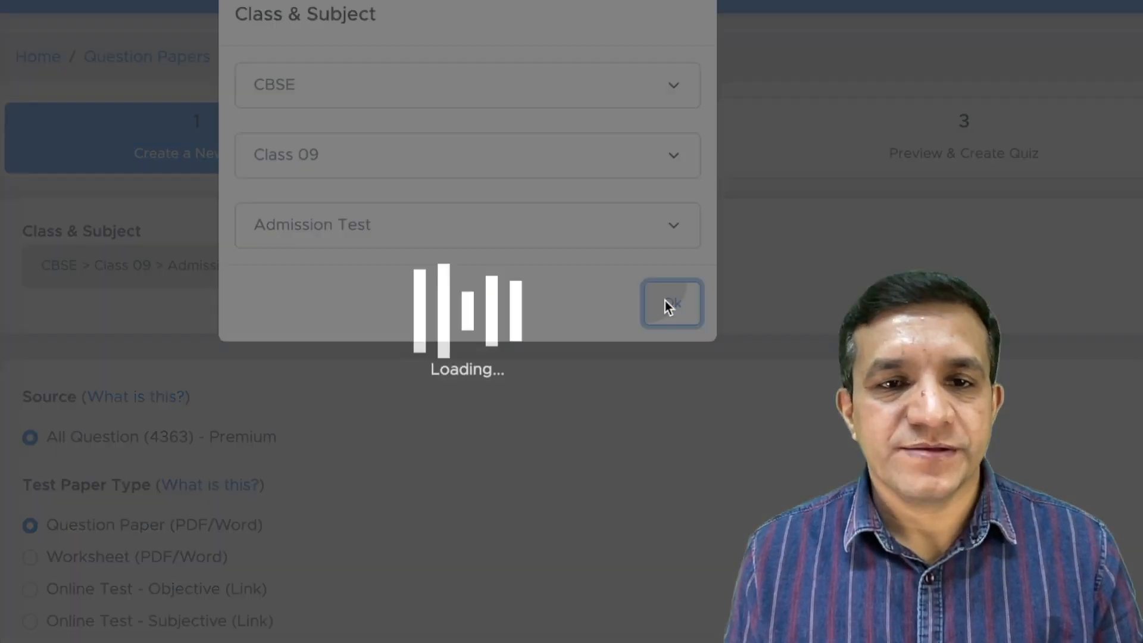
{"action": "left_click", "coordinate": [670, 304]}
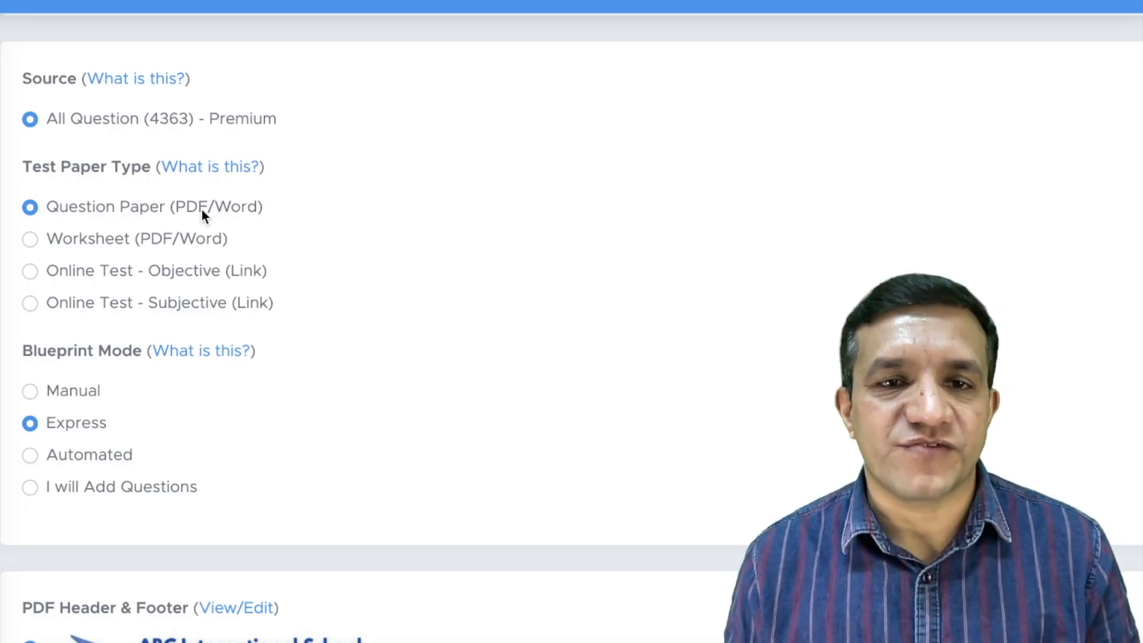
{"action": "mouse_move", "coordinate": [188, 291]}
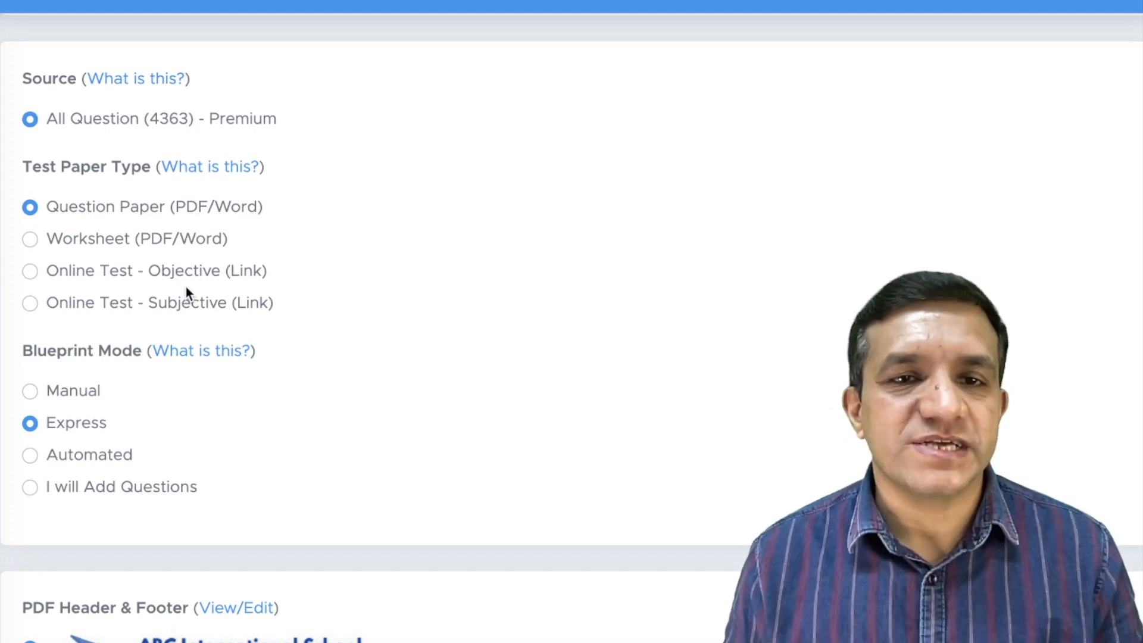
{"action": "mouse_move", "coordinate": [109, 467]}
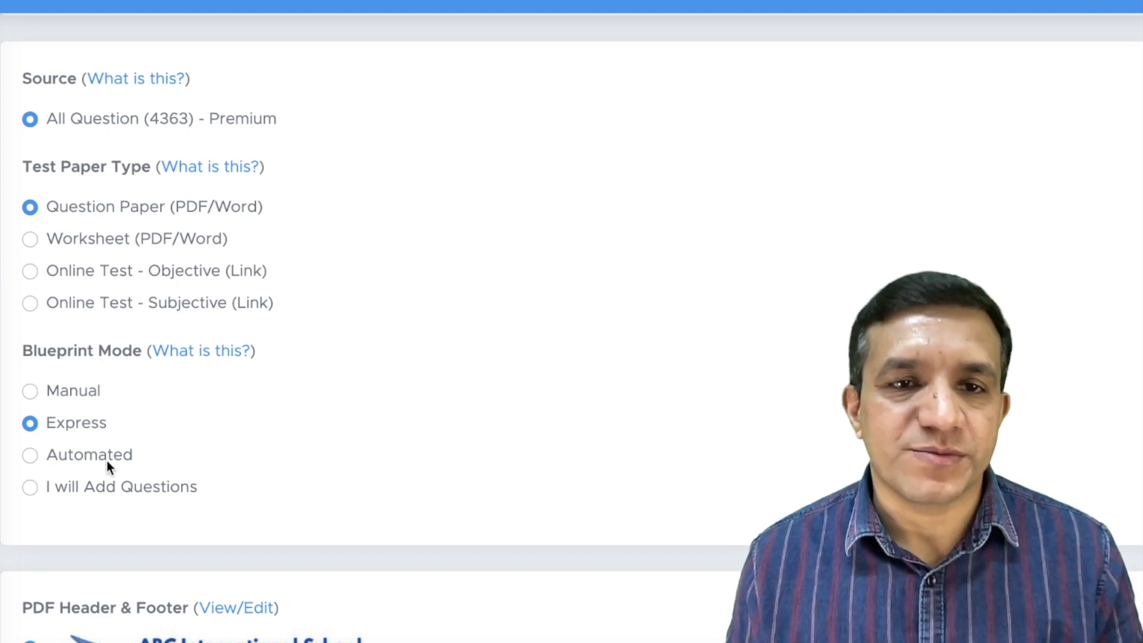
Step: Choose Online Test - Objective (Link) as paper type with Automated blueprint mode
{"action": "left_click", "coordinate": [30, 270]}
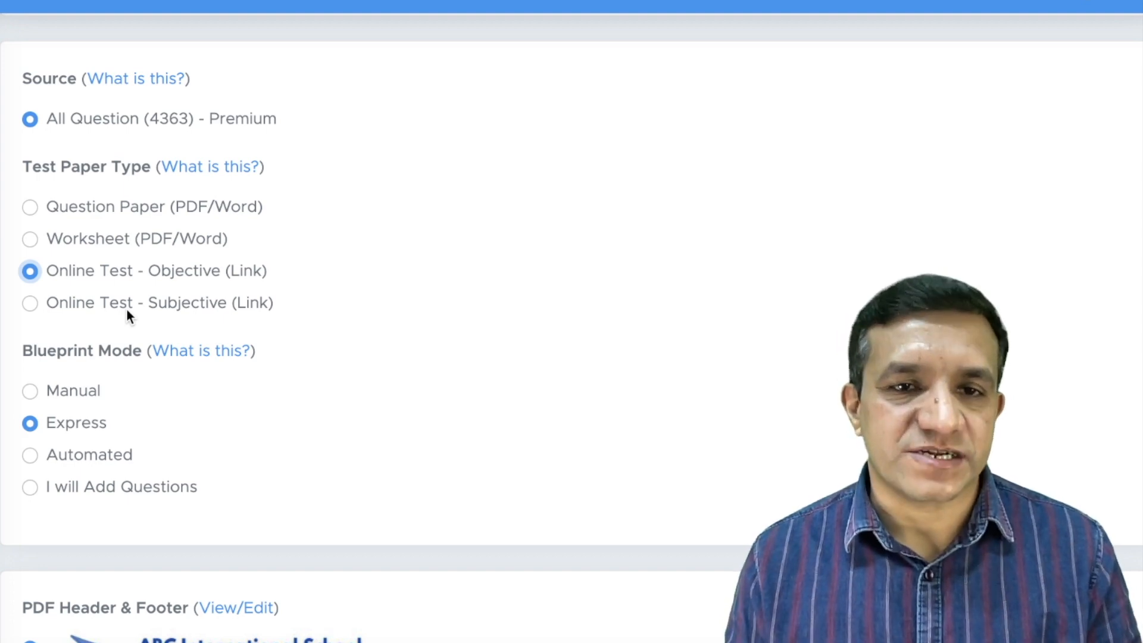
{"action": "left_click", "coordinate": [31, 453]}
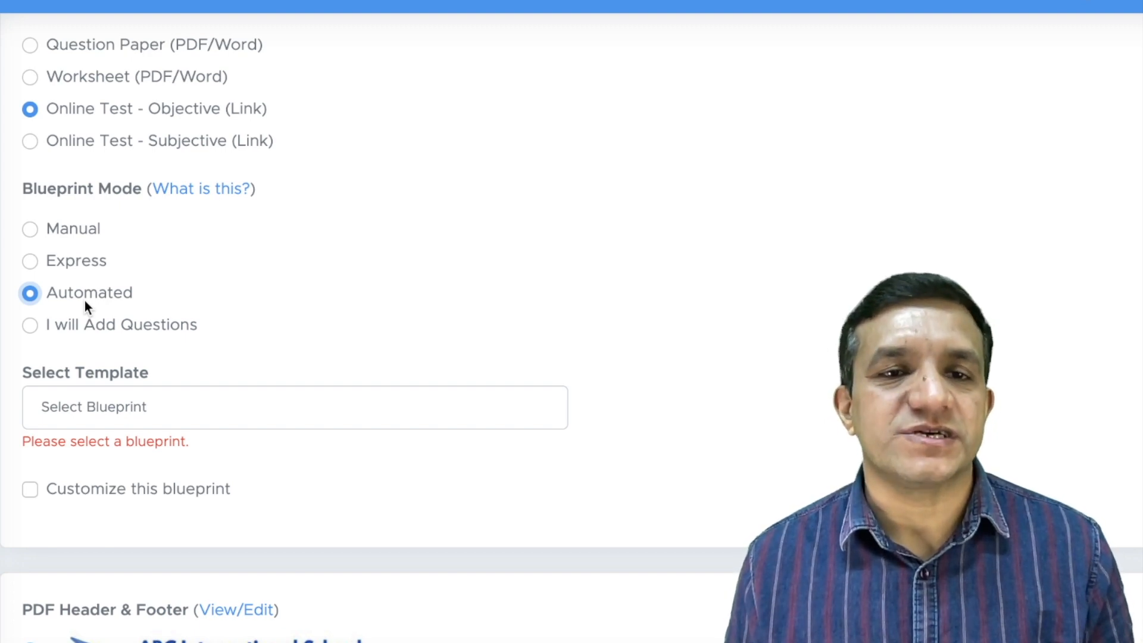
{"action": "mouse_move", "coordinate": [113, 326]}
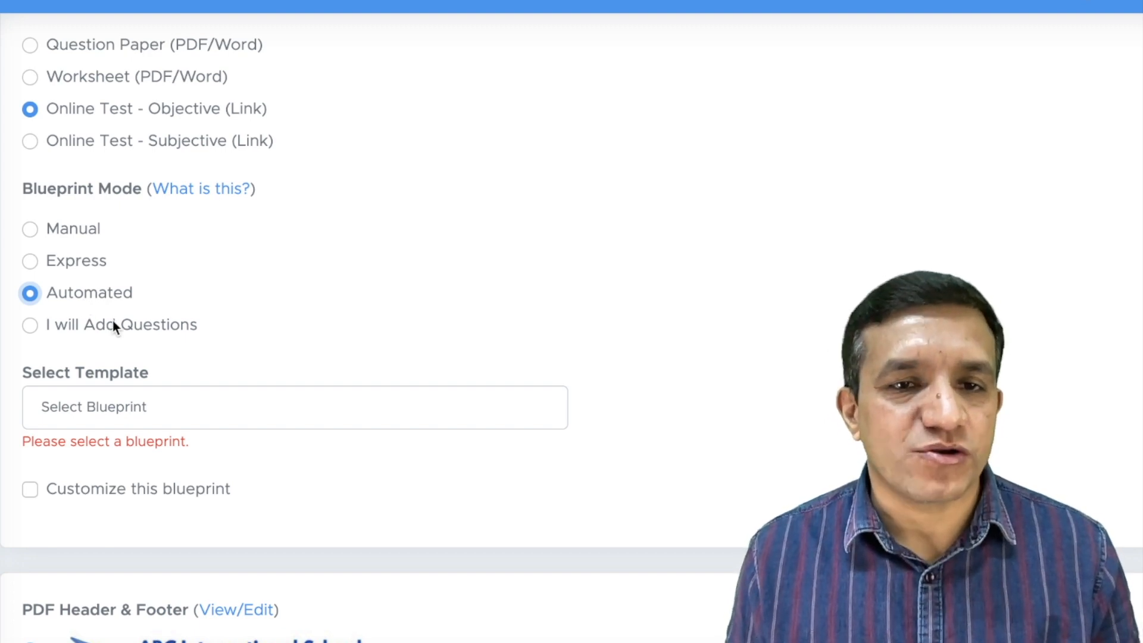
{"action": "scroll", "scroll_direction": "down", "scroll_amount": 3}
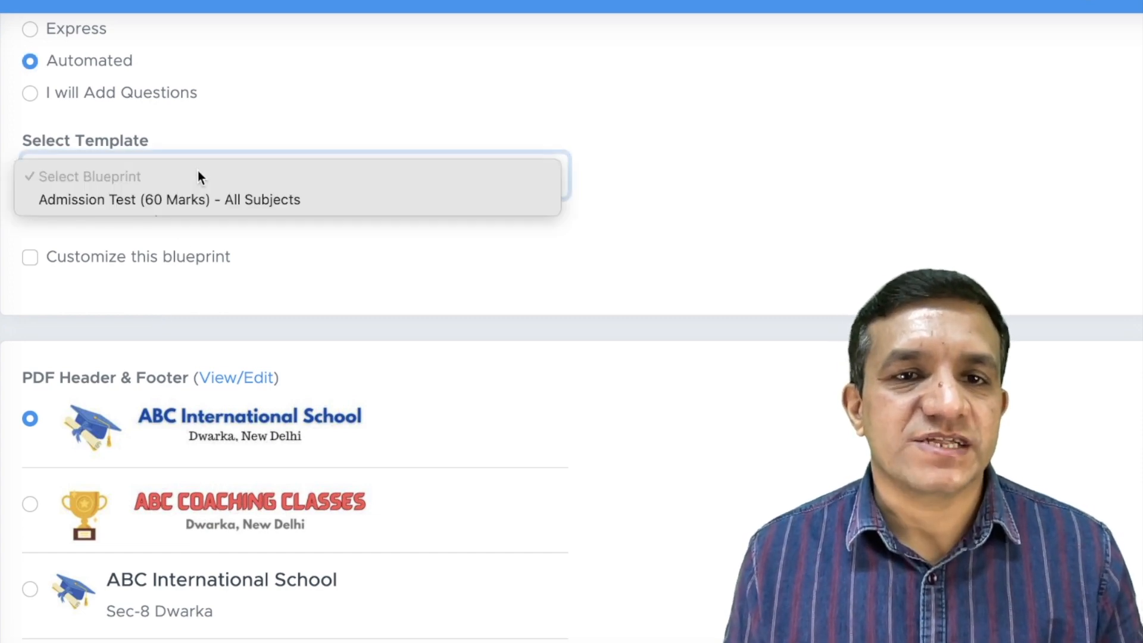
Step: Apply the 'Admission Test (60 Marks) - All Subjects' template and name the paper 'Admission Test'
{"action": "left_click", "coordinate": [169, 199]}
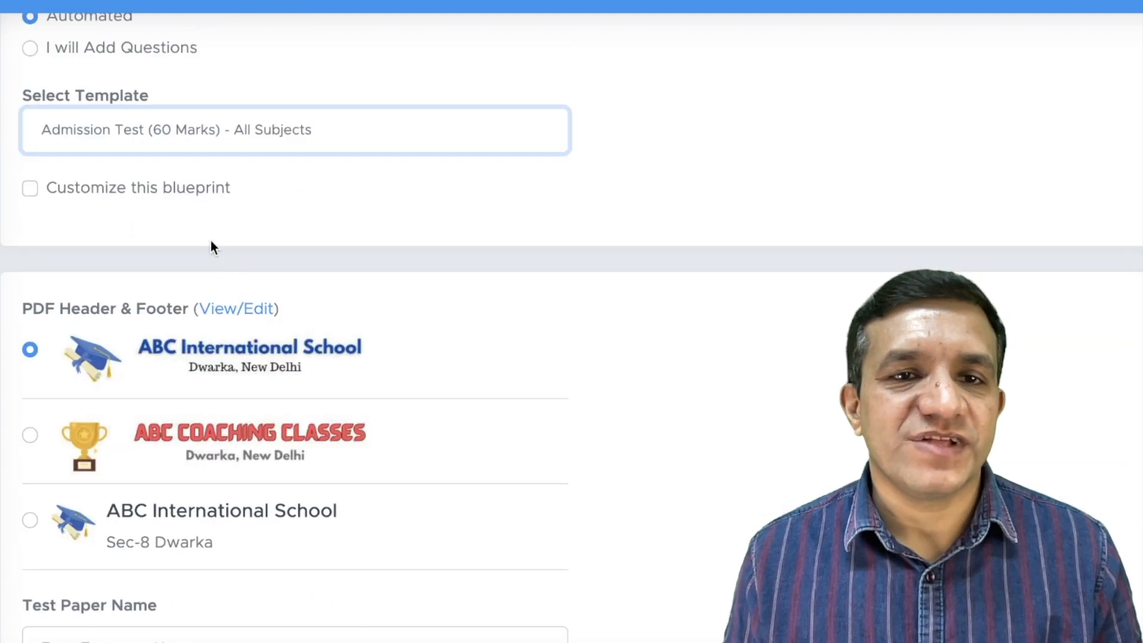
{"action": "scroll", "scroll_direction": "down", "scroll_amount": 3}
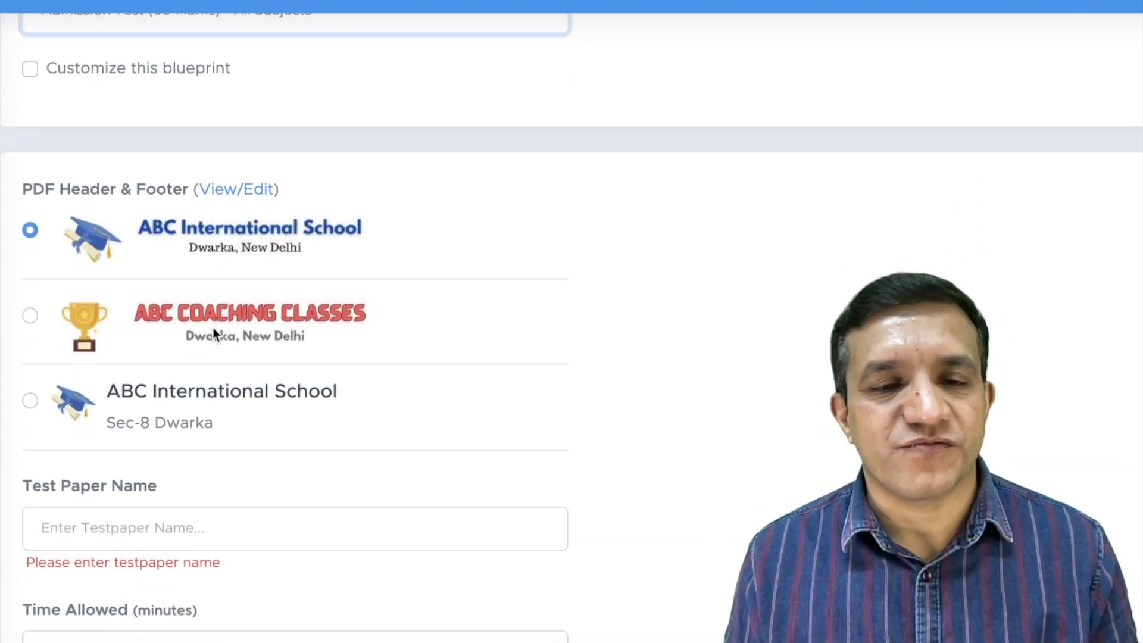
{"action": "scroll", "scroll_direction": "down", "scroll_amount": 3}
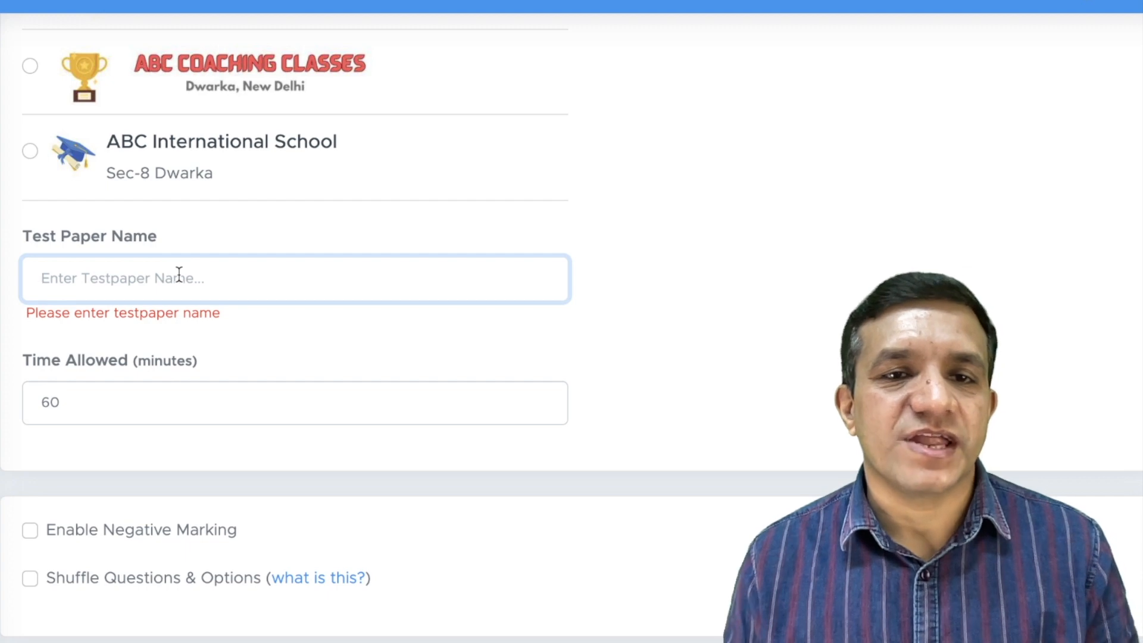
{"action": "type", "text": "Admission Test"}
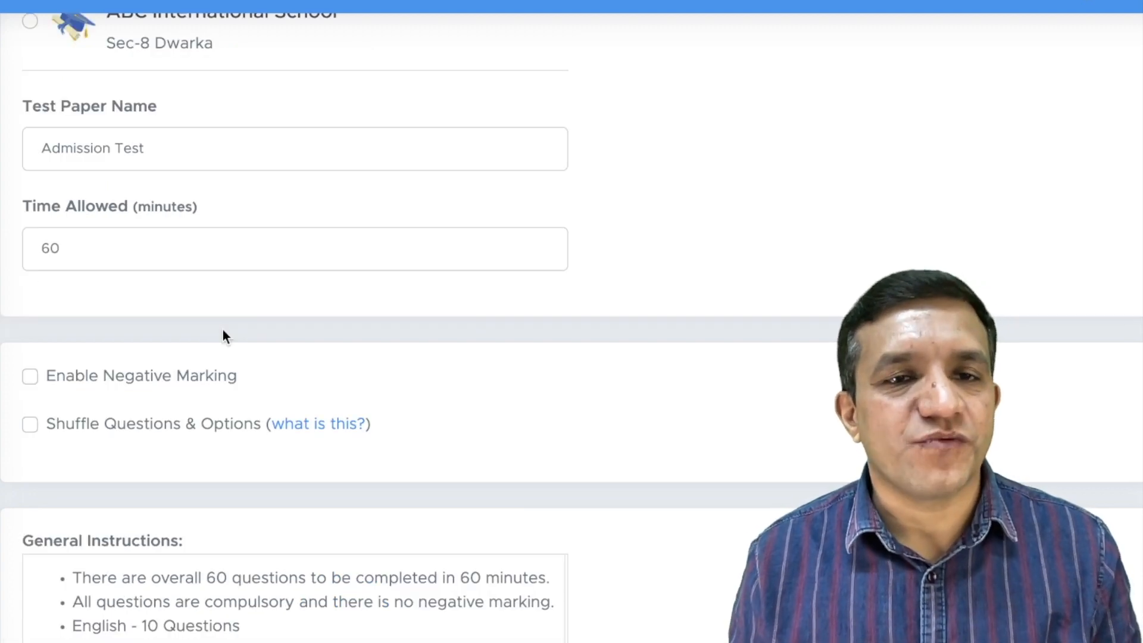
{"action": "scroll", "scroll_direction": "down", "scroll_amount": 3}
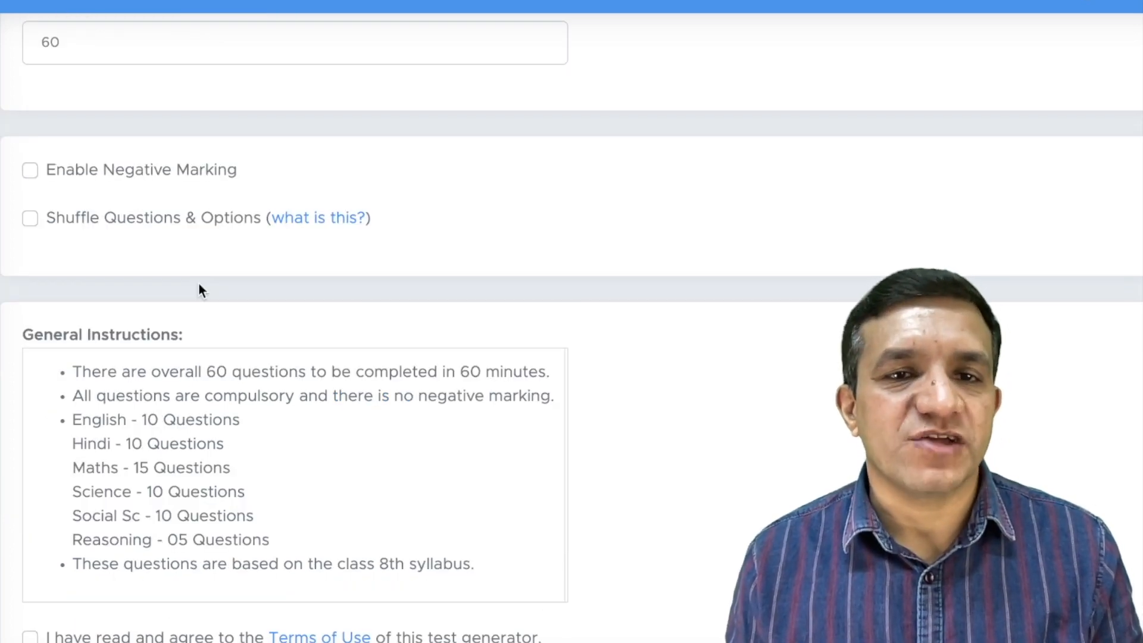
{"action": "scroll", "scroll_direction": "down", "scroll_amount": 3}
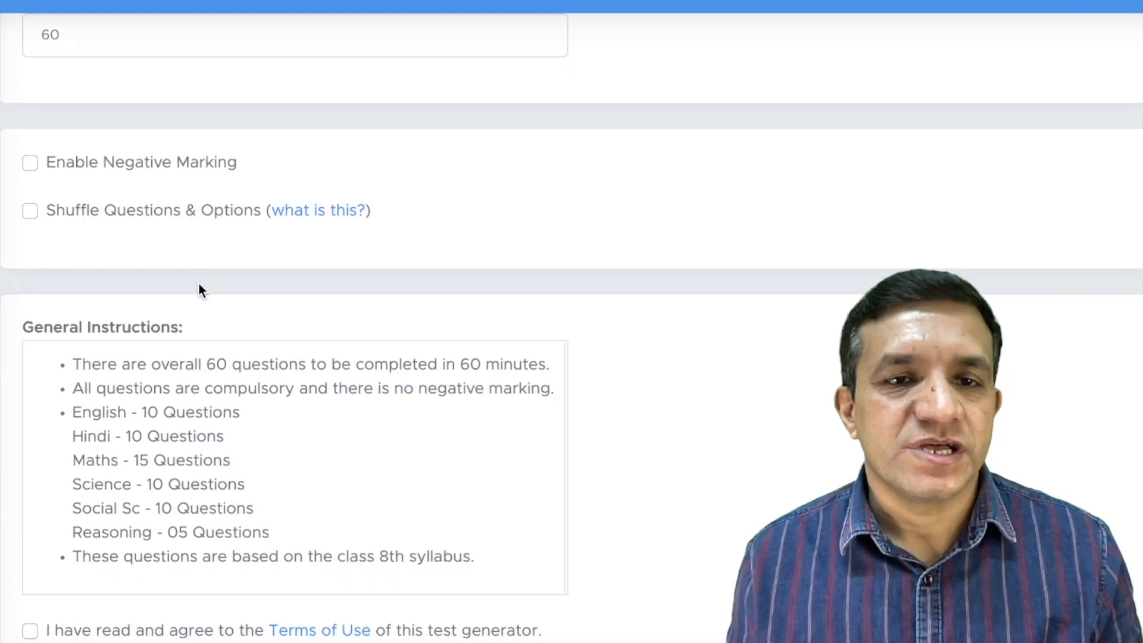
{"action": "scroll", "scroll_direction": "down", "scroll_amount": 3}
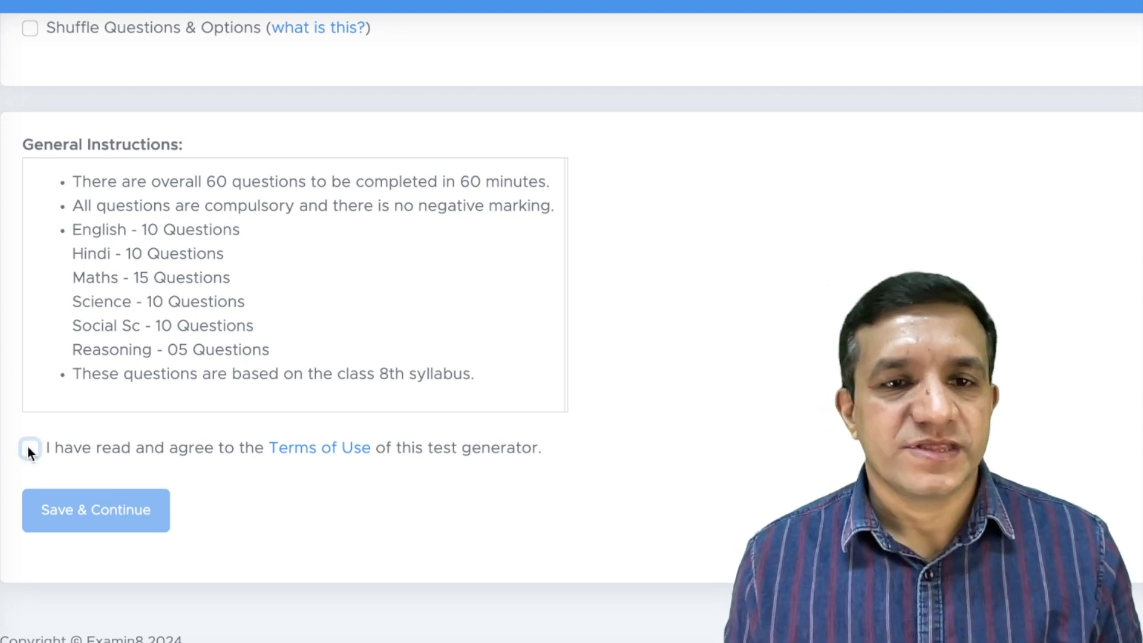
Step: Accept the Terms of Use and save the setup to begin paper generation
{"action": "left_click", "coordinate": [30, 448]}
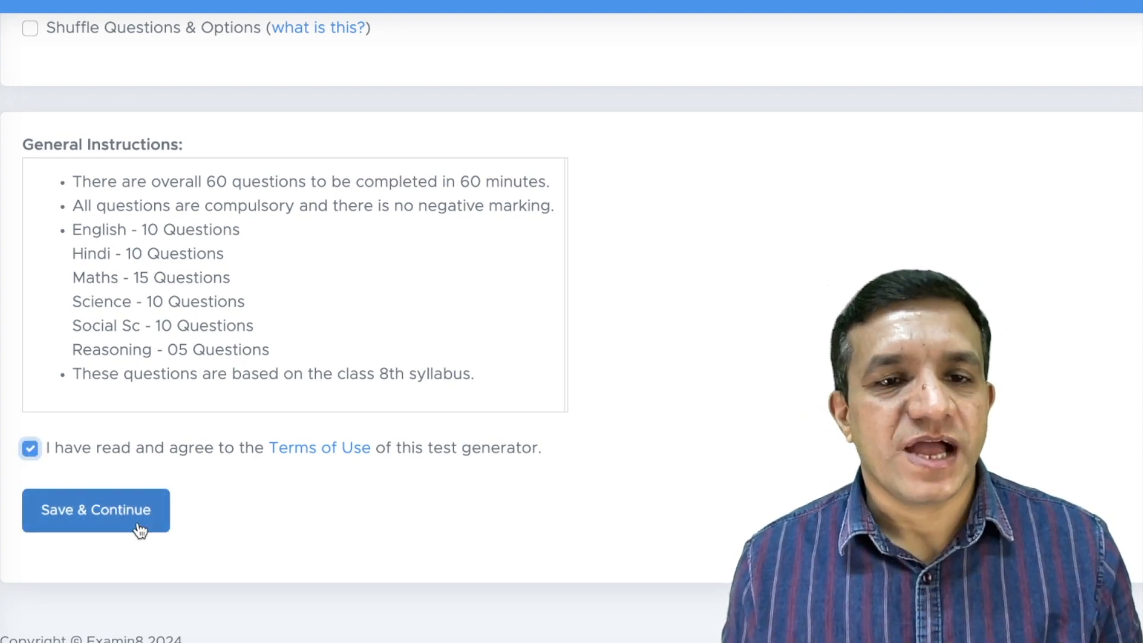
{"action": "left_click", "coordinate": [96, 510]}
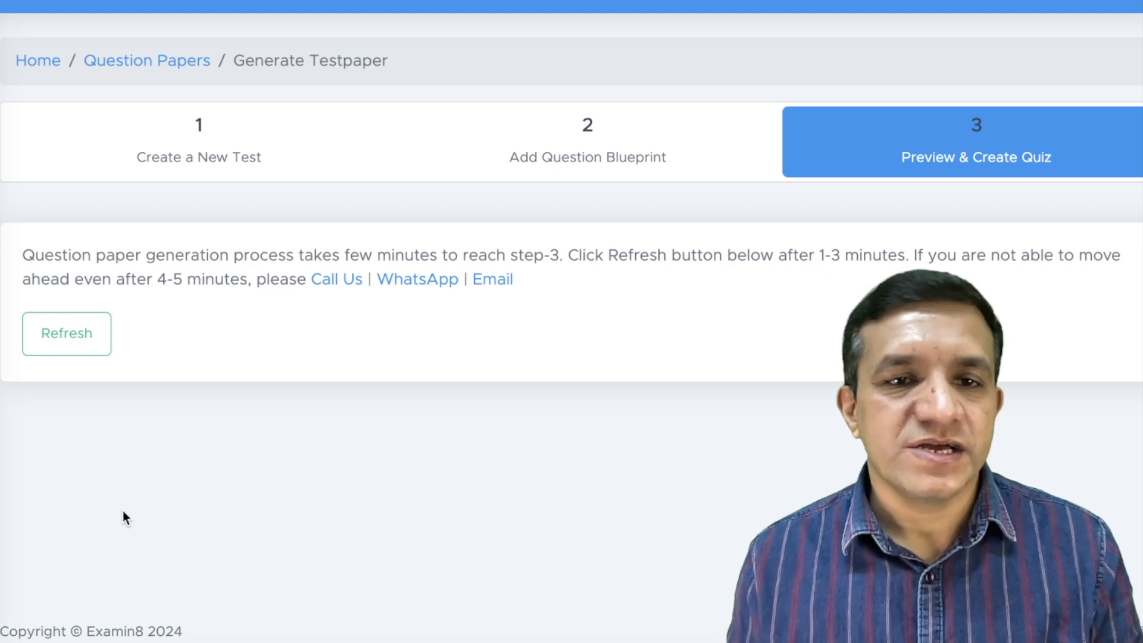
Step: Refresh to load the generated 60-mark paper and review its English MCQs
{"action": "left_click", "coordinate": [65, 333]}
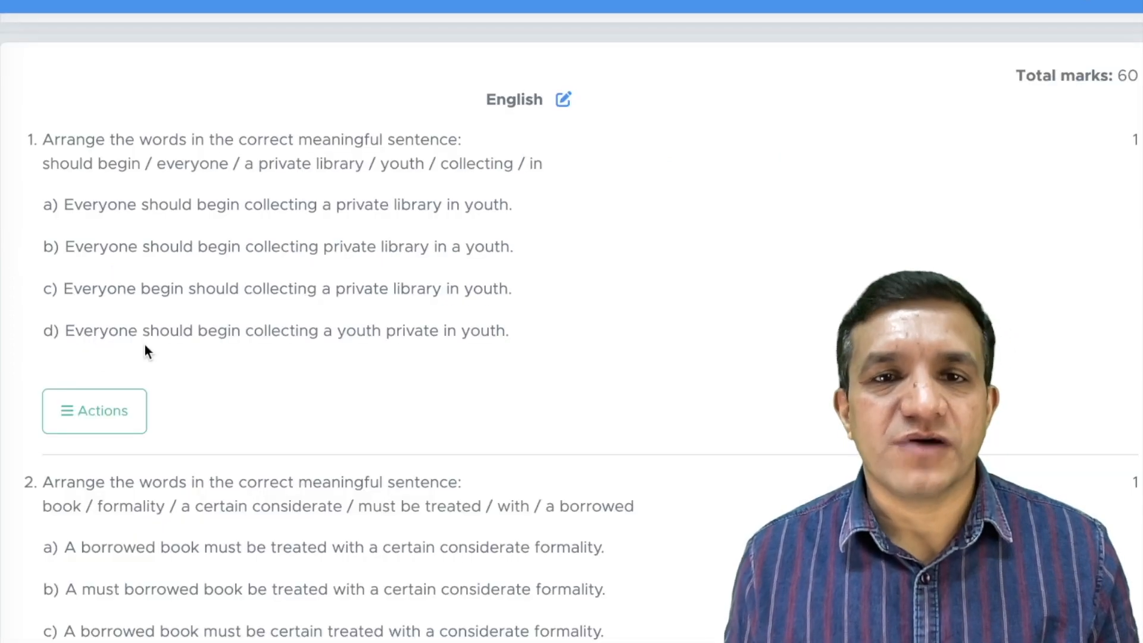
{"action": "scroll", "scroll_direction": "down", "scroll_amount": 3}
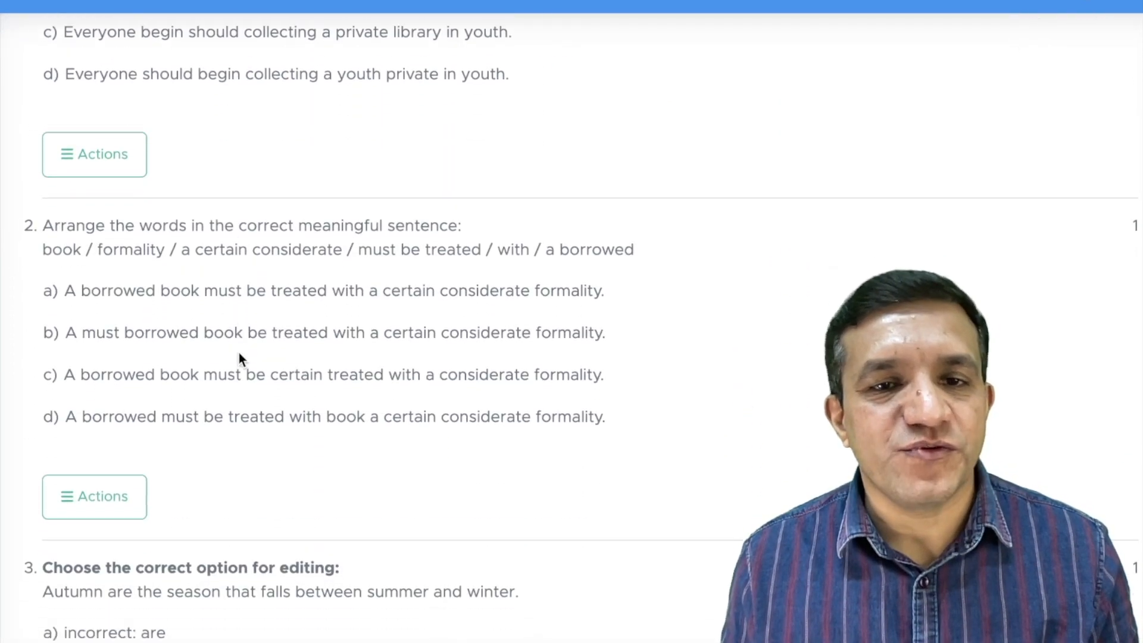
{"action": "scroll", "scroll_direction": "down", "scroll_amount": 3}
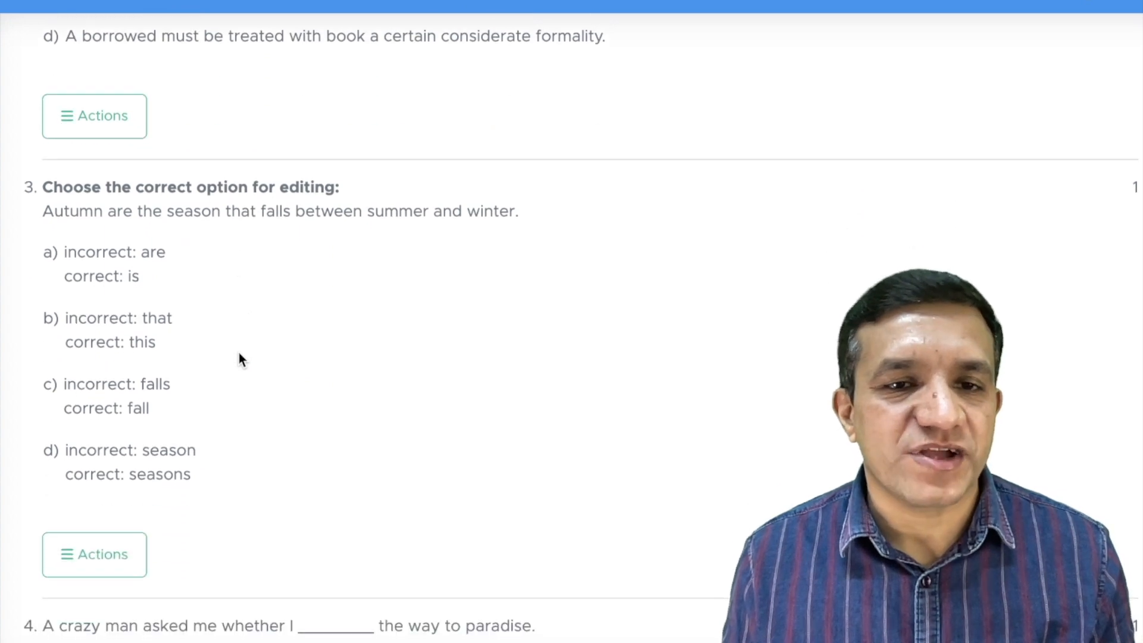
{"action": "scroll", "scroll_direction": "down", "scroll_amount": 3}
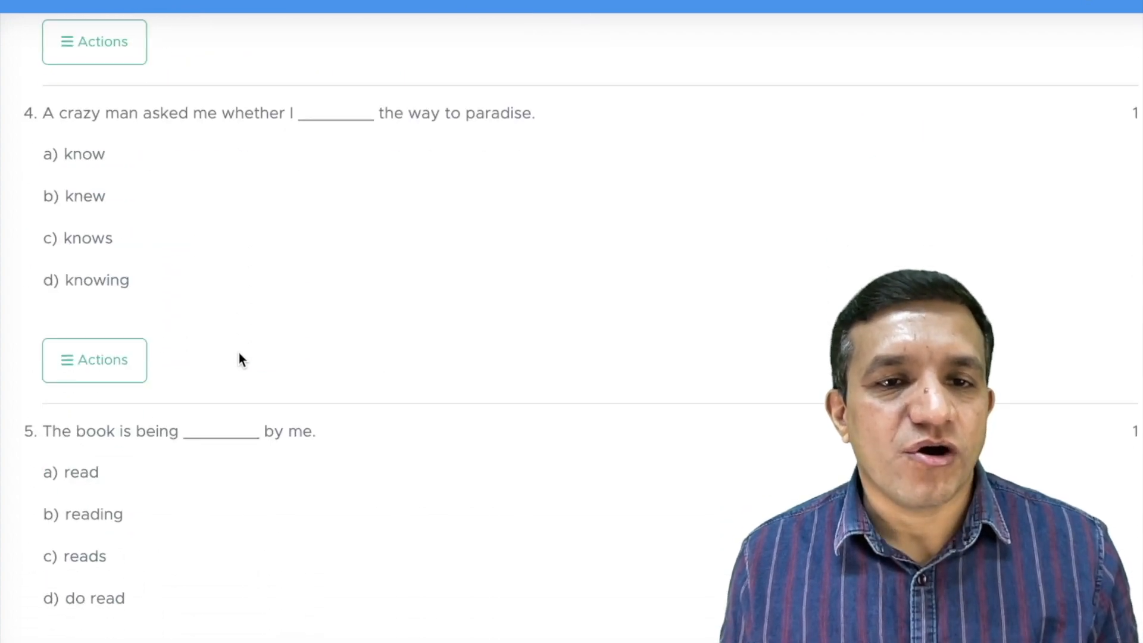
{"action": "scroll", "scroll_direction": "down", "scroll_amount": 3}
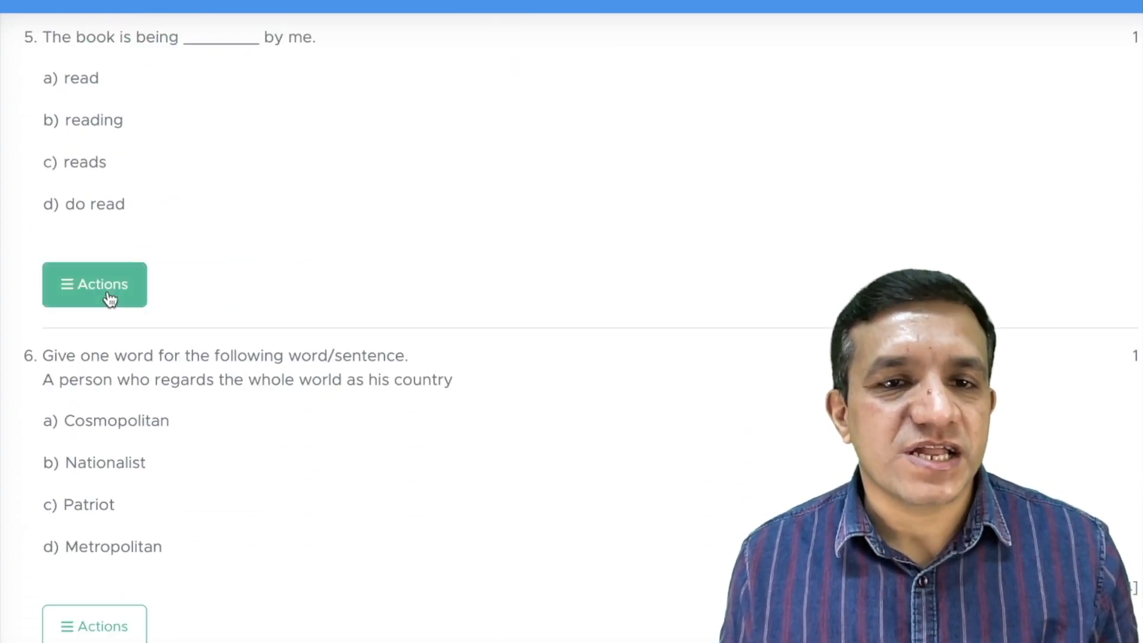
Step: Swap question 5 for the 'Some one is repairing the instrument' passive-voice question
{"action": "left_click", "coordinate": [93, 285]}
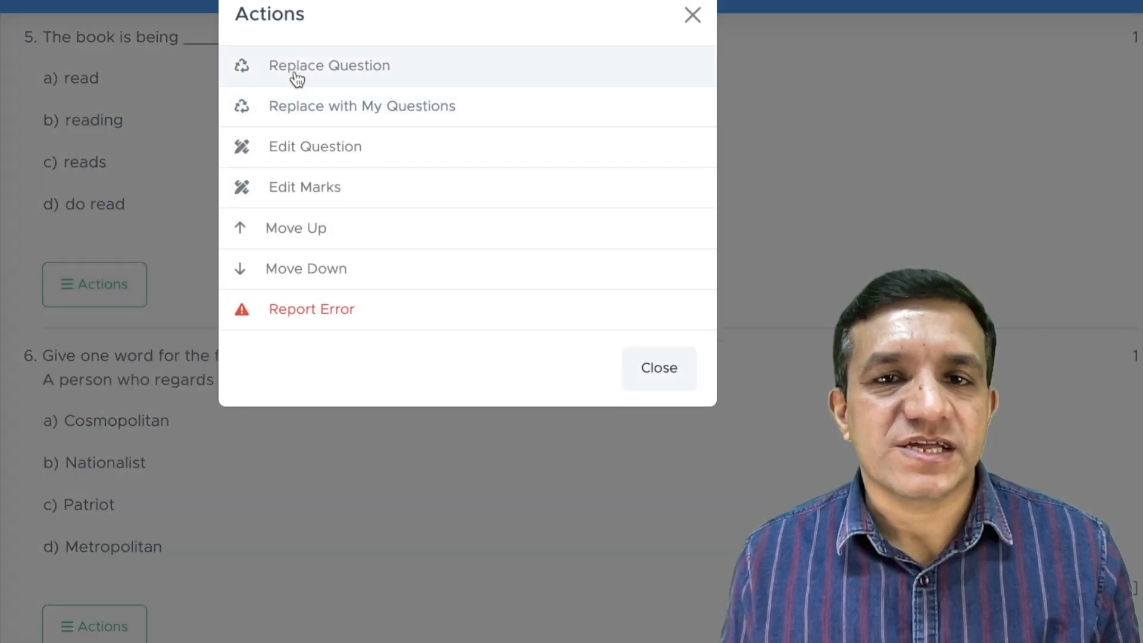
{"action": "left_click", "coordinate": [328, 64]}
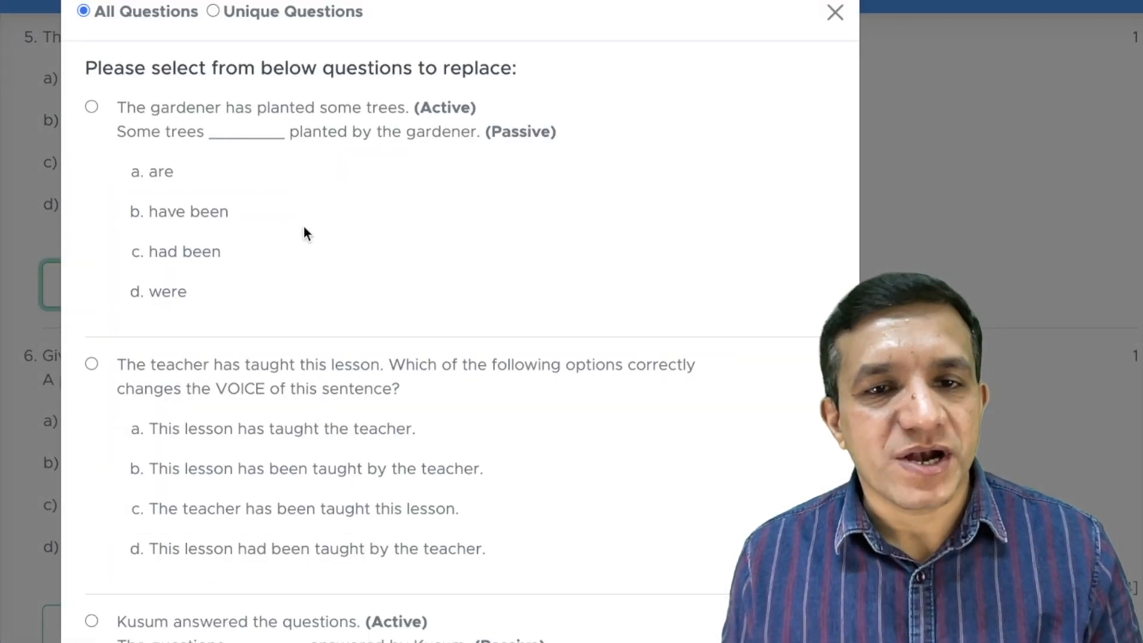
{"action": "scroll", "scroll_direction": "down", "scroll_amount": 3}
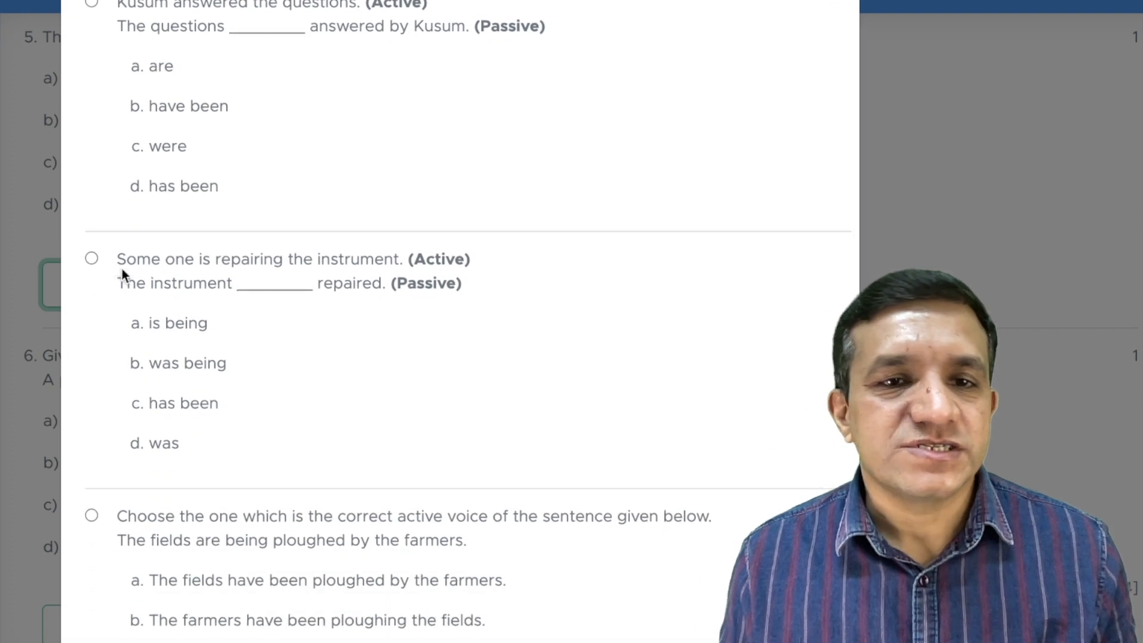
{"action": "left_click", "coordinate": [91, 258]}
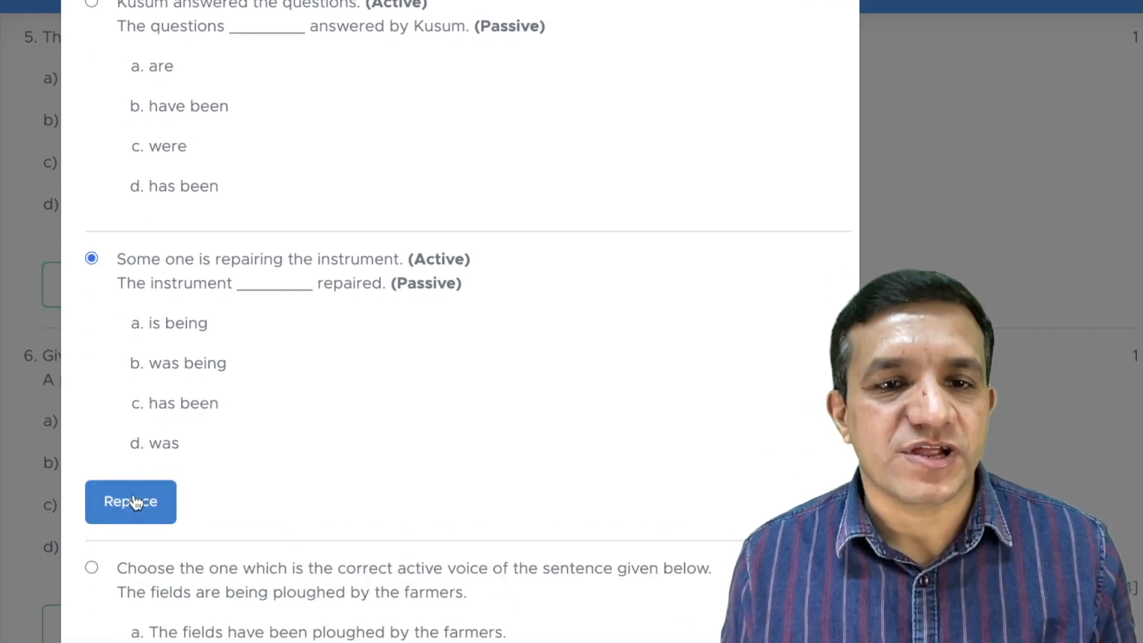
{"action": "left_click", "coordinate": [130, 501]}
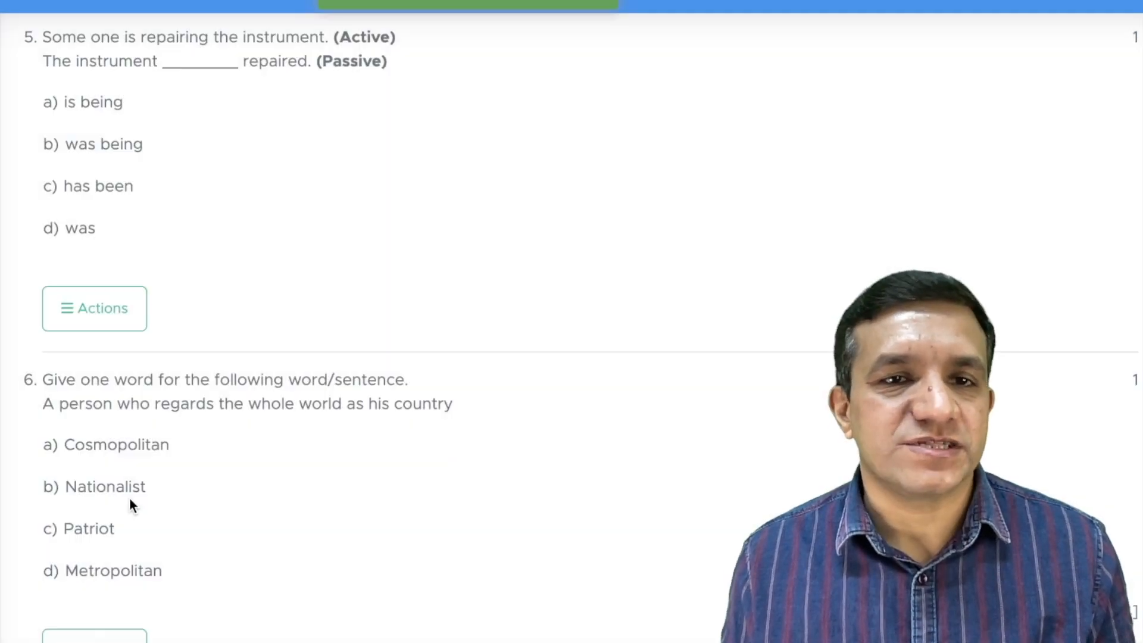
{"action": "scroll", "scroll_direction": "down", "scroll_amount": 3}
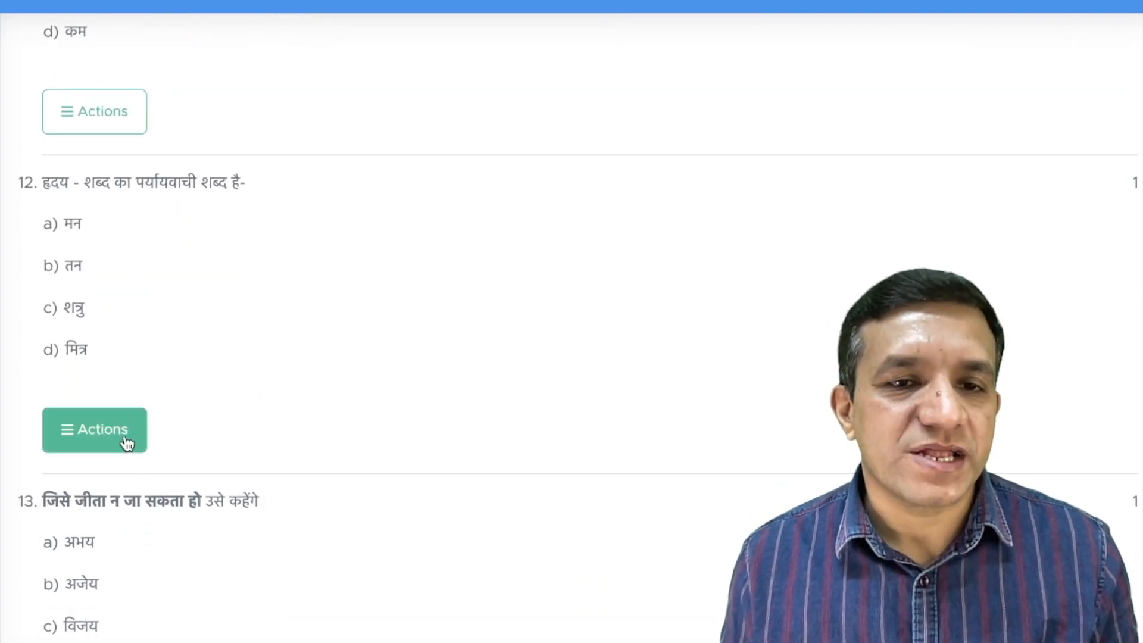
{"action": "left_click", "coordinate": [94, 430]}
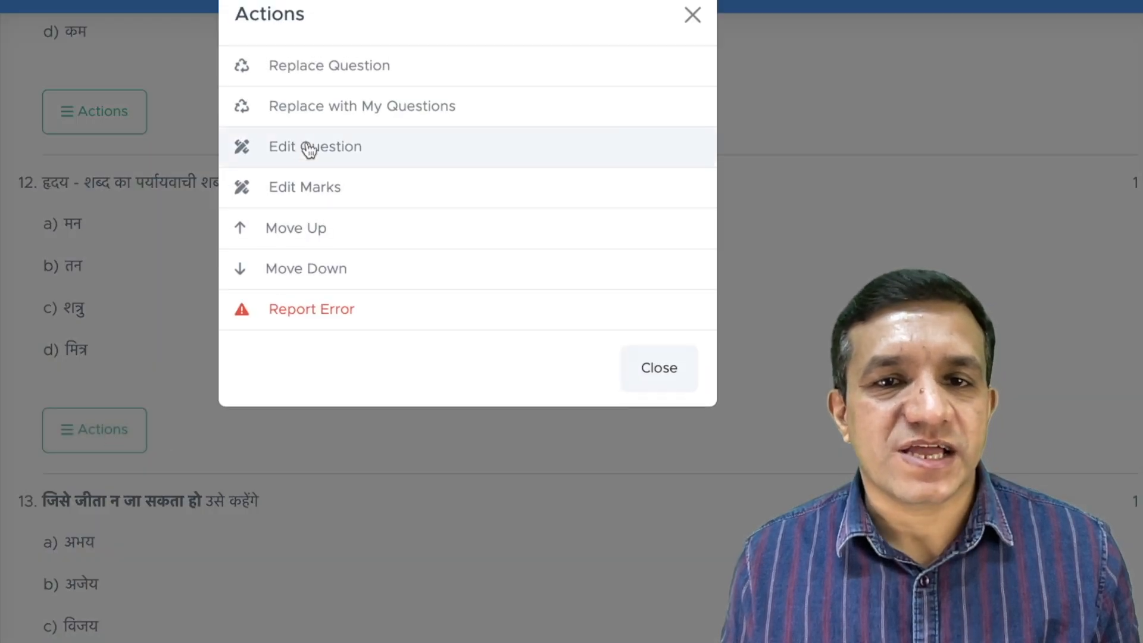
{"action": "left_click", "coordinate": [315, 146]}
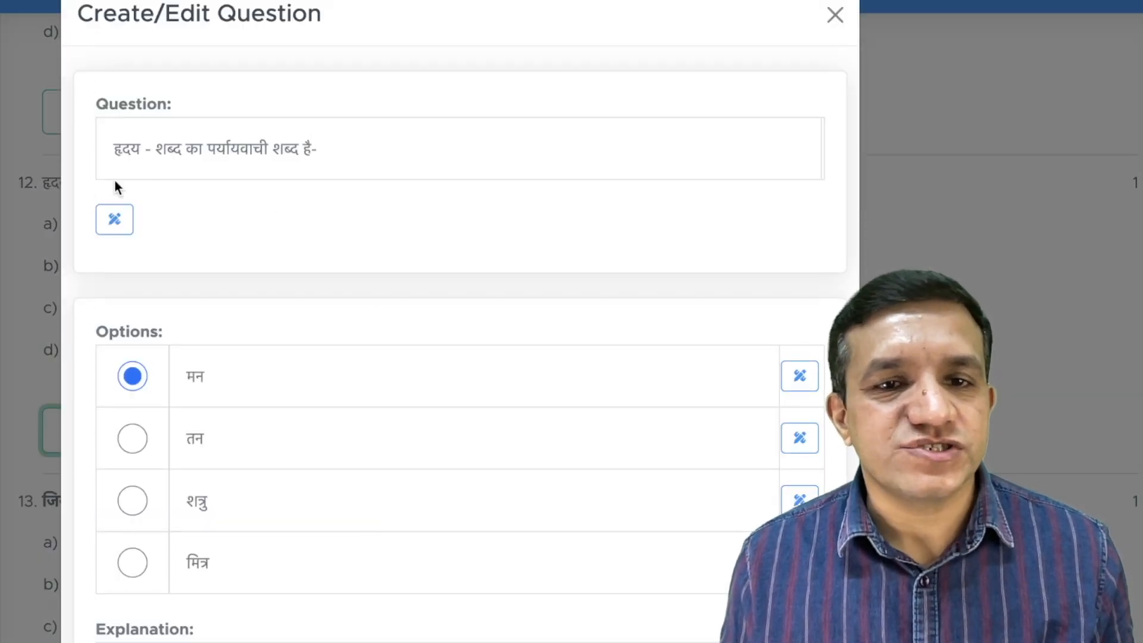
{"action": "scroll", "scroll_direction": "down", "scroll_amount": 3}
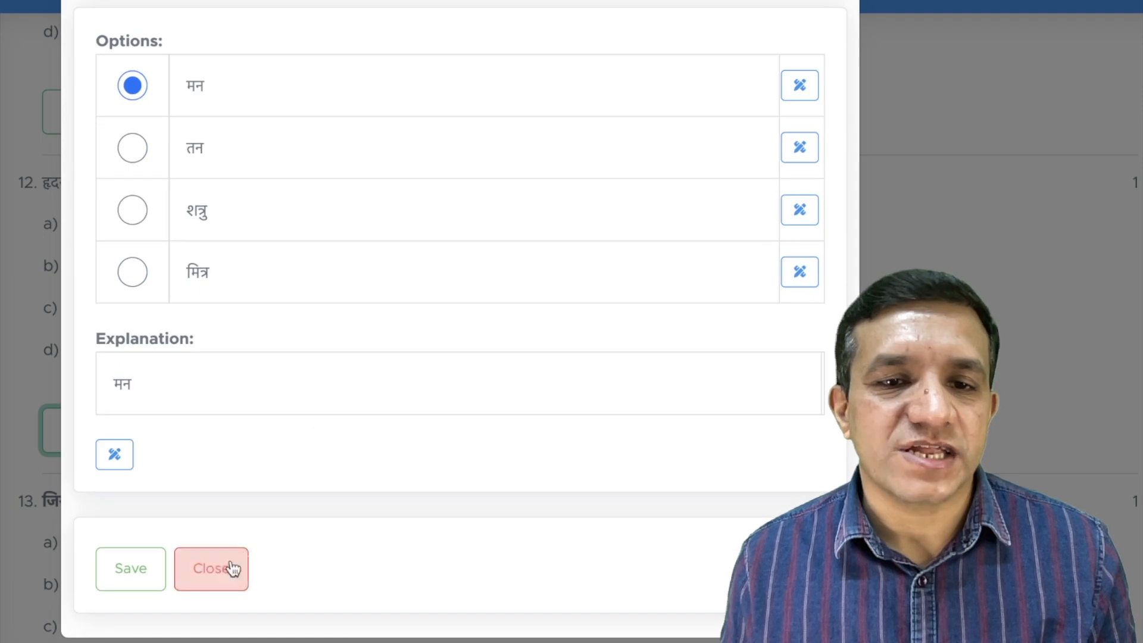
{"action": "left_click", "coordinate": [210, 569]}
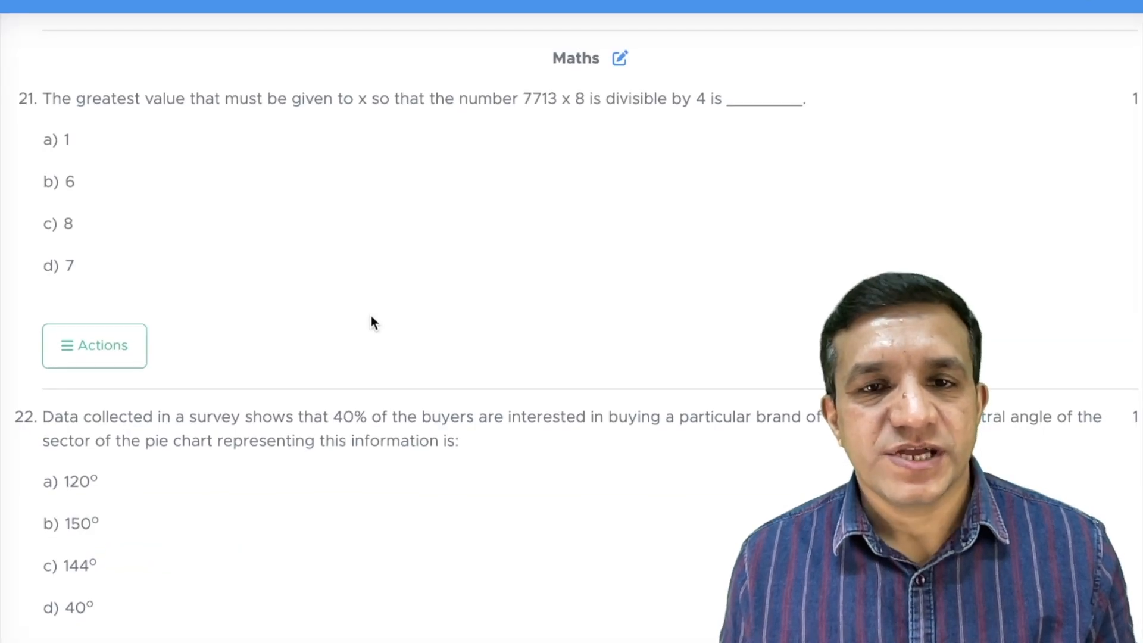
{"action": "scroll", "scroll_direction": "down", "scroll_amount": 3}
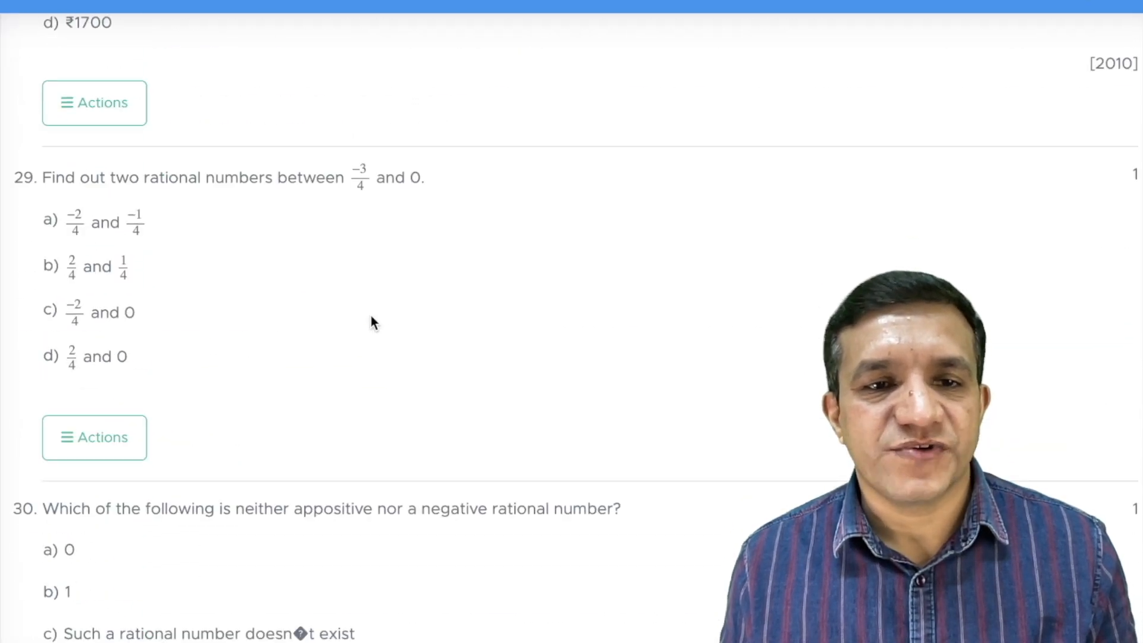
{"action": "scroll", "scroll_direction": "down", "scroll_amount": 3}
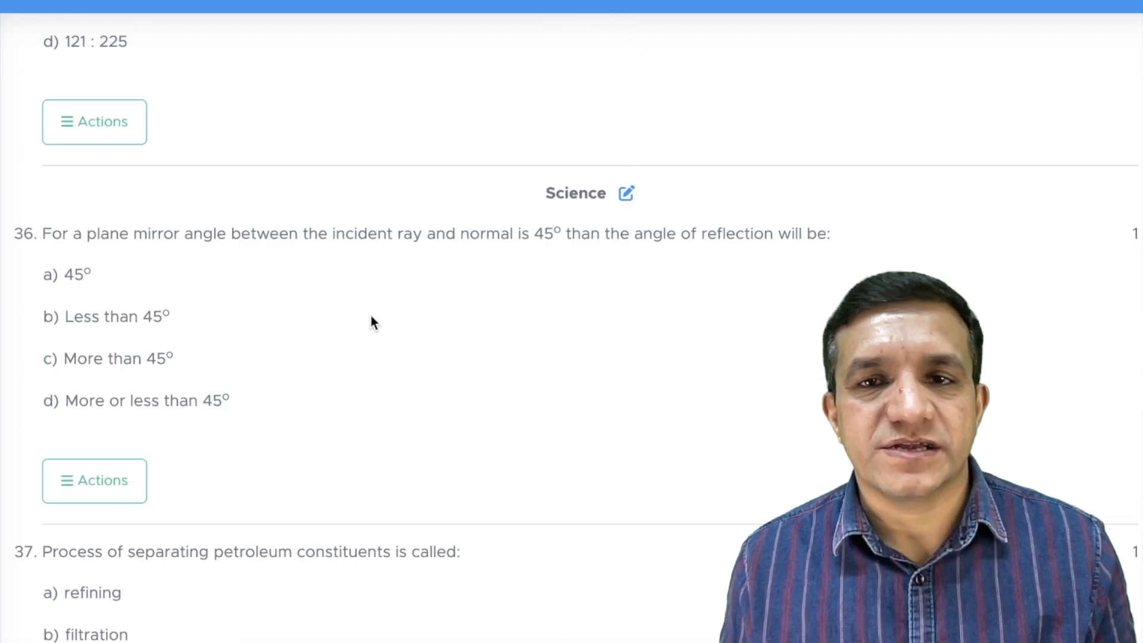
{"action": "scroll", "scroll_direction": "down", "scroll_amount": 3}
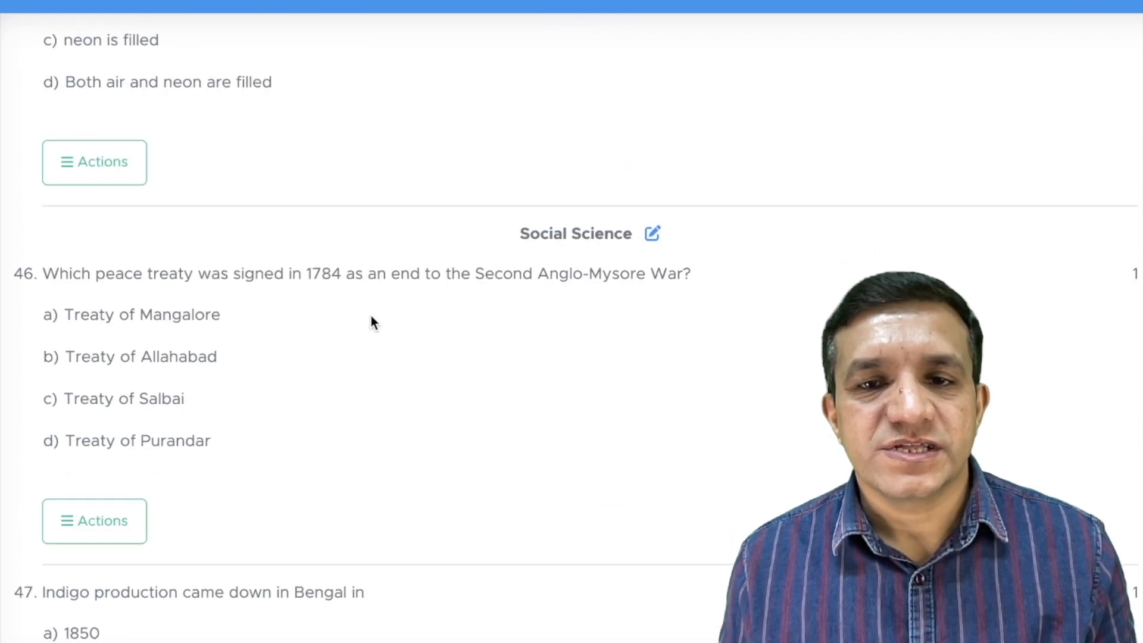
{"action": "scroll", "scroll_direction": "down", "scroll_amount": 3}
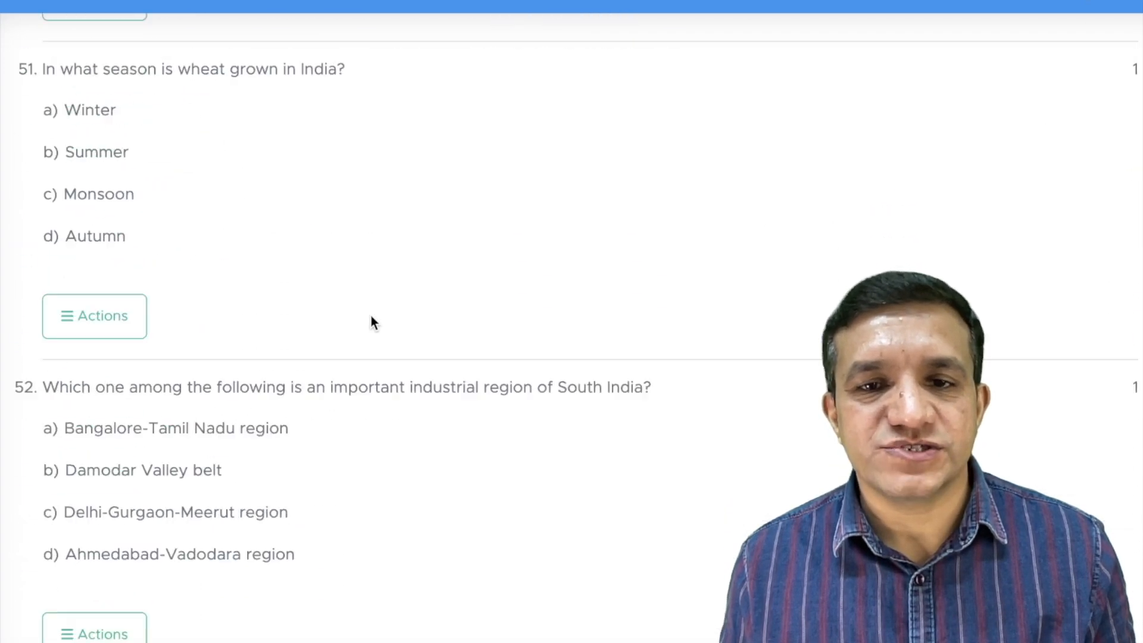
{"action": "scroll", "scroll_direction": "down", "scroll_amount": 3}
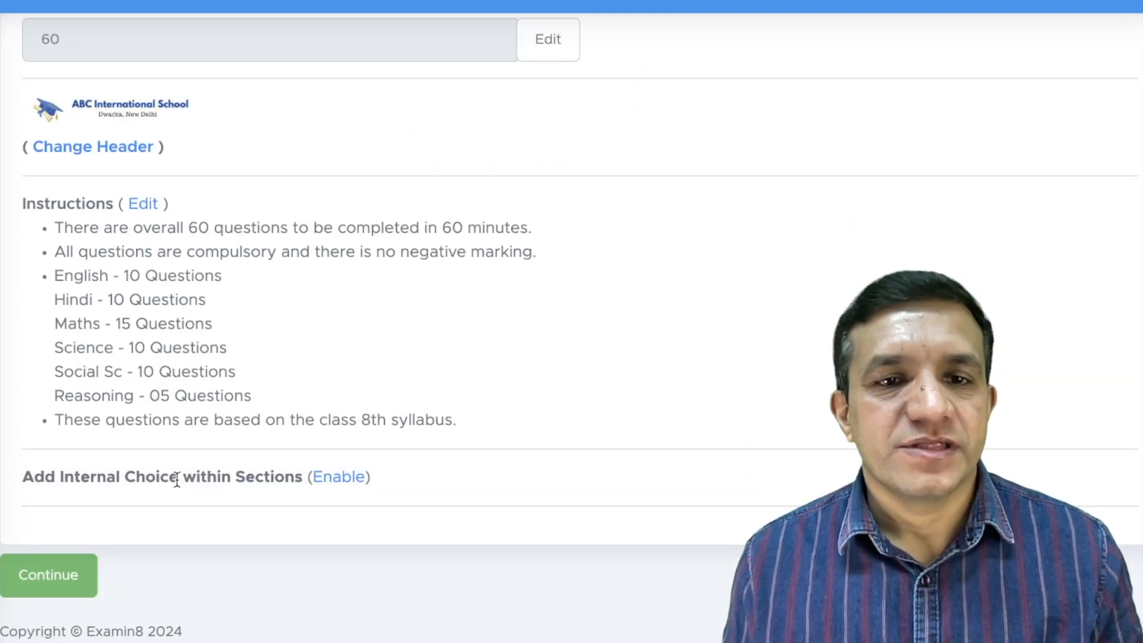
Step: Continue to quiz scheduling and set the start to 27/02/2024 09:30 AM
{"action": "left_click", "coordinate": [47, 575]}
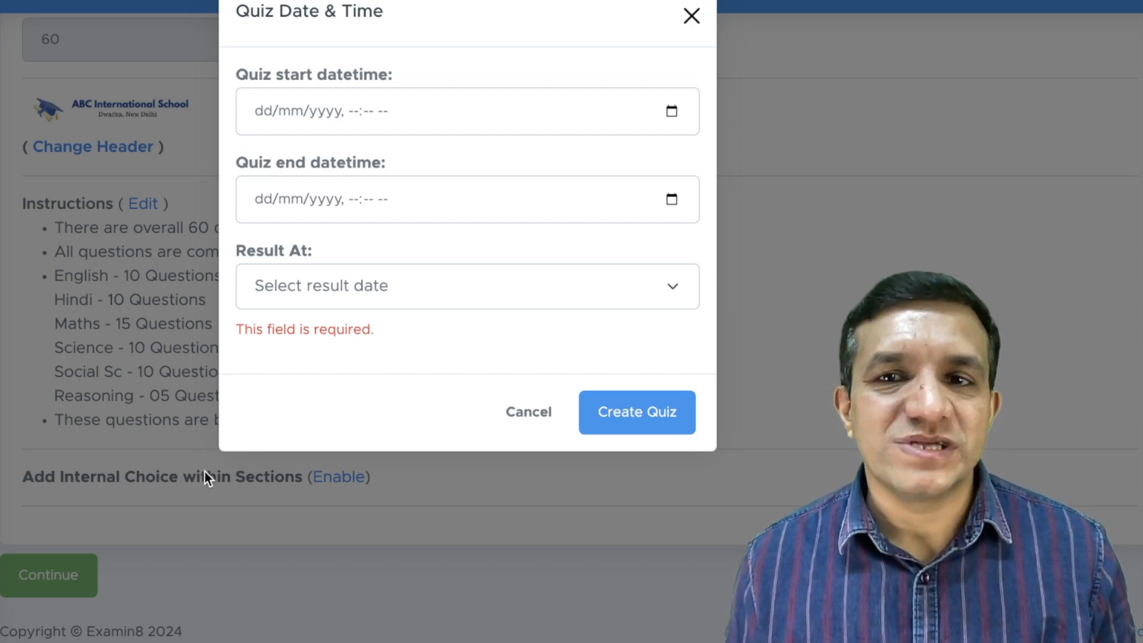
{"action": "mouse_move", "coordinate": [649, 223]}
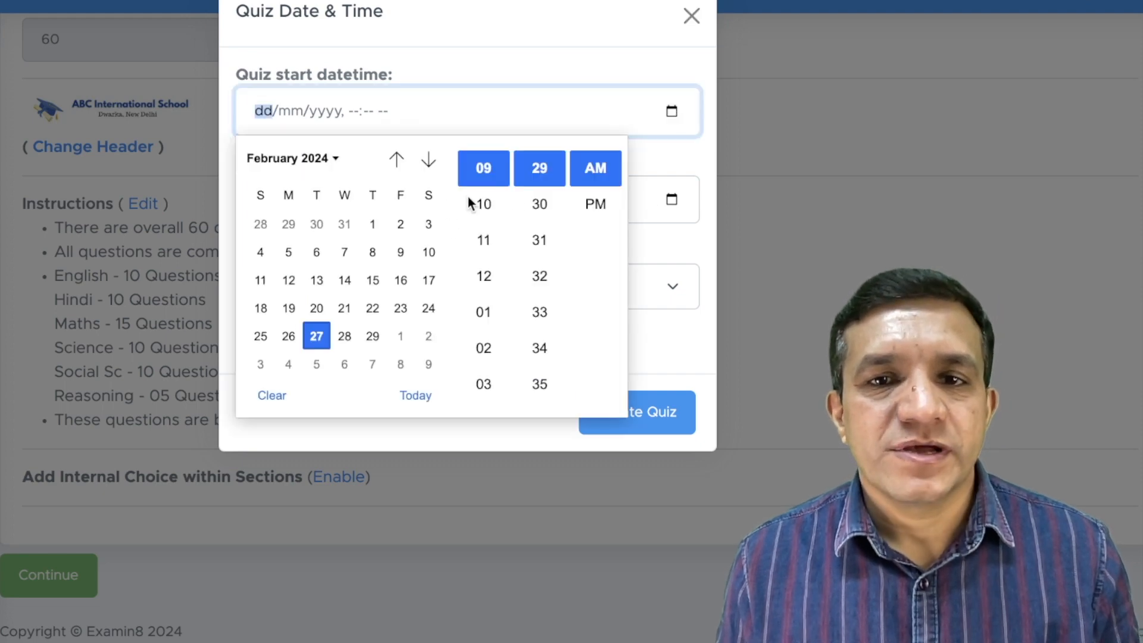
{"action": "left_click", "coordinate": [538, 204]}
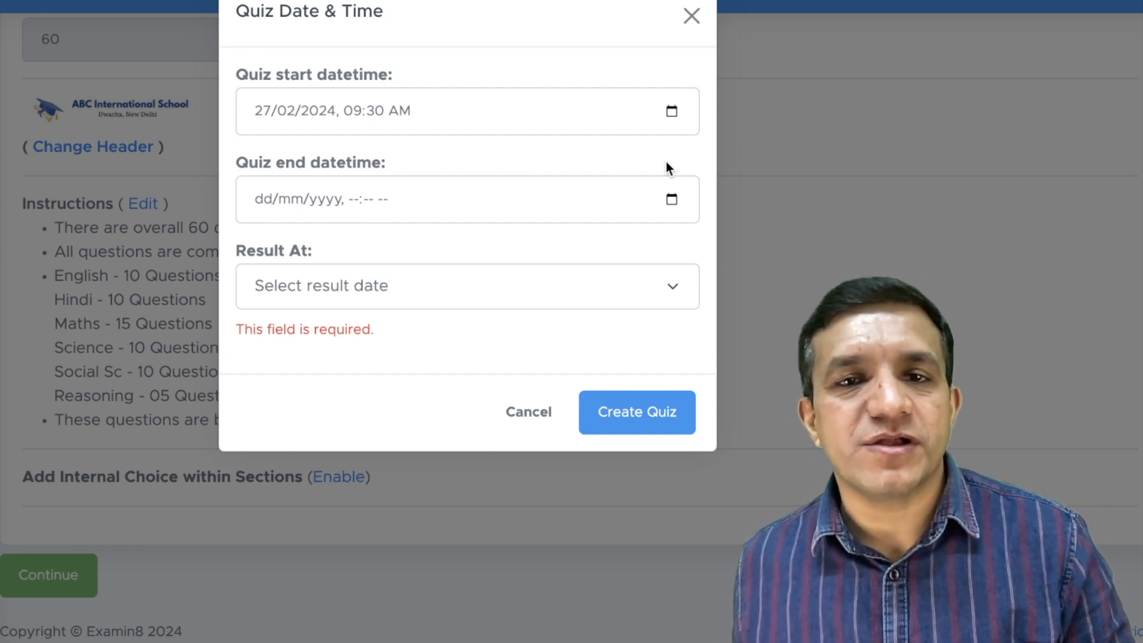
{"action": "left_click", "coordinate": [672, 198]}
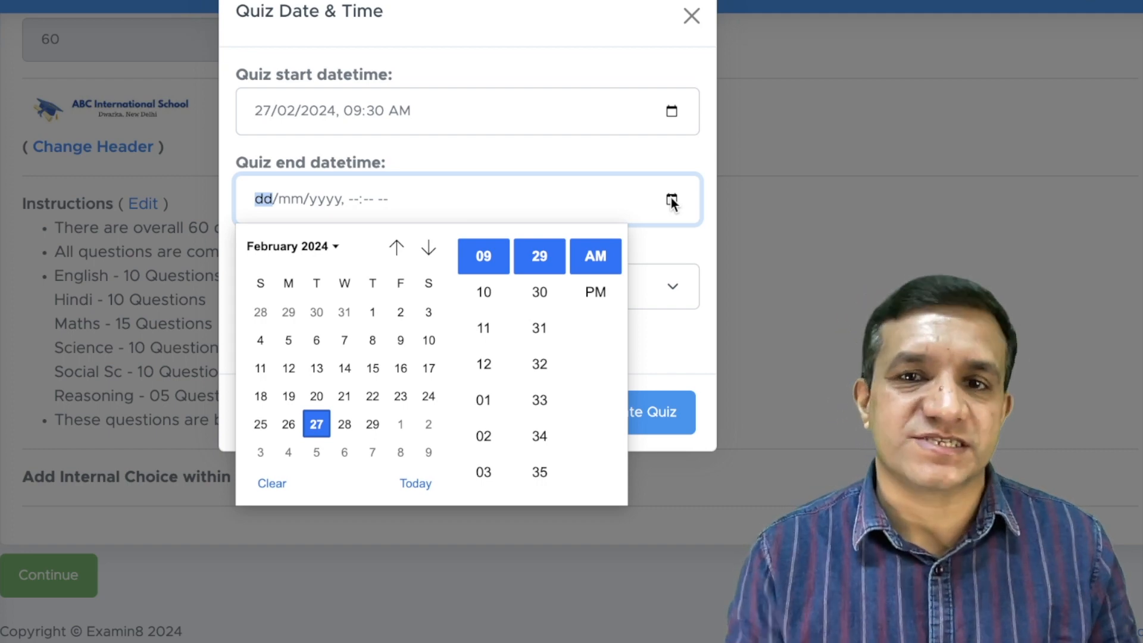
{"action": "mouse_move", "coordinate": [428, 248]}
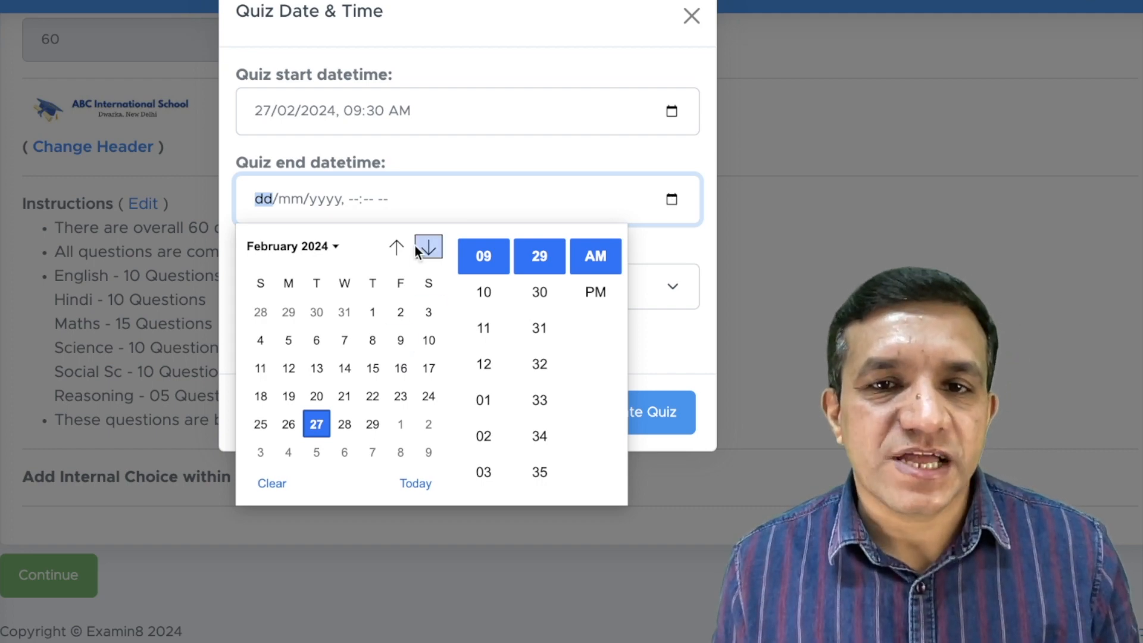
Step: Set the quiz end to 31 December 2024 at 09:29 PM
{"action": "left_click", "coordinate": [429, 247]}
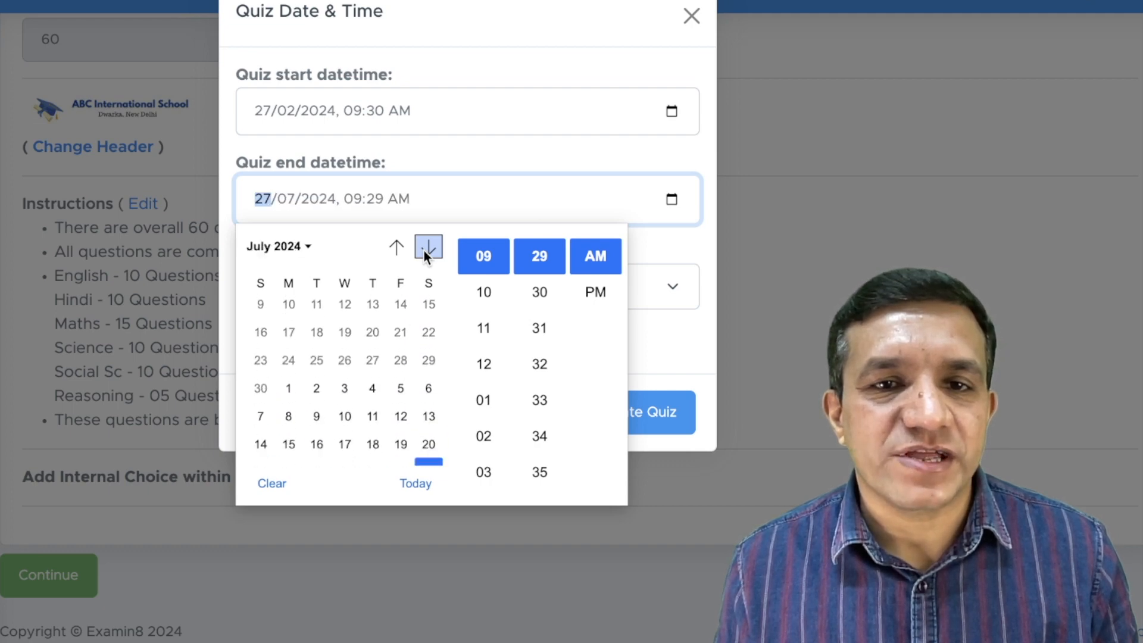
{"action": "left_click", "coordinate": [428, 246]}
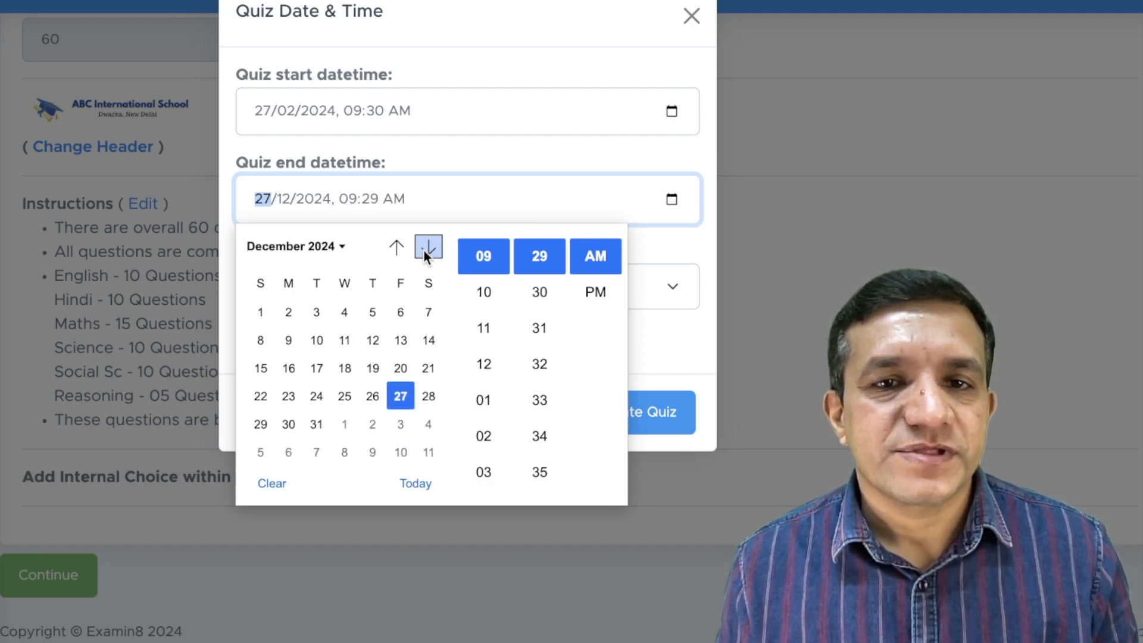
{"action": "mouse_move", "coordinate": [316, 424]}
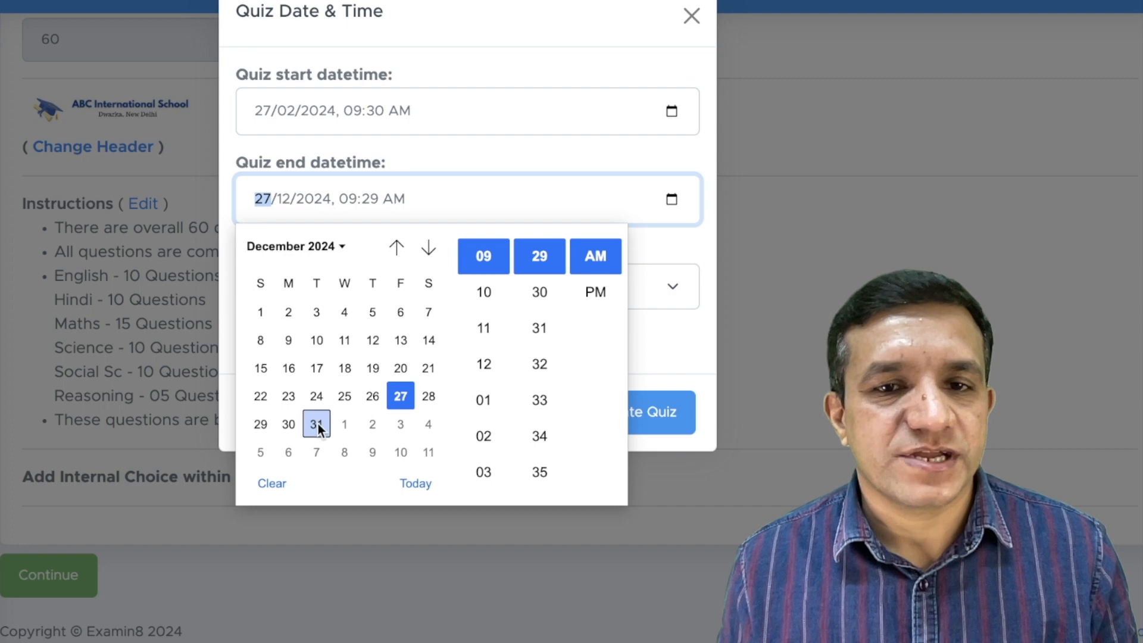
{"action": "left_click", "coordinate": [316, 423]}
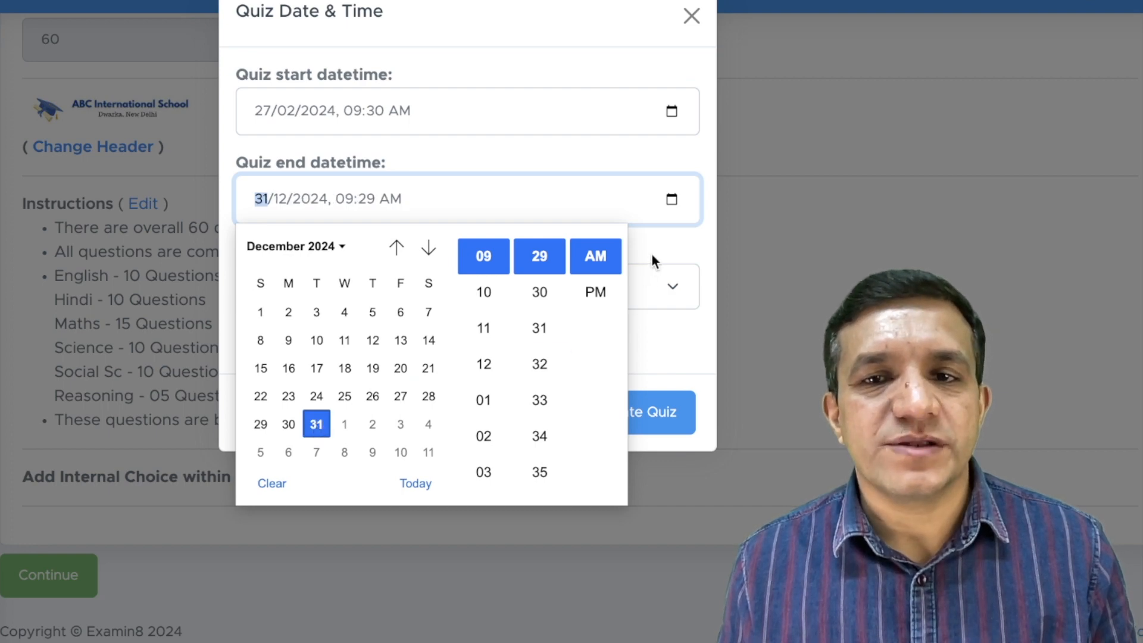
{"action": "left_click", "coordinate": [595, 291]}
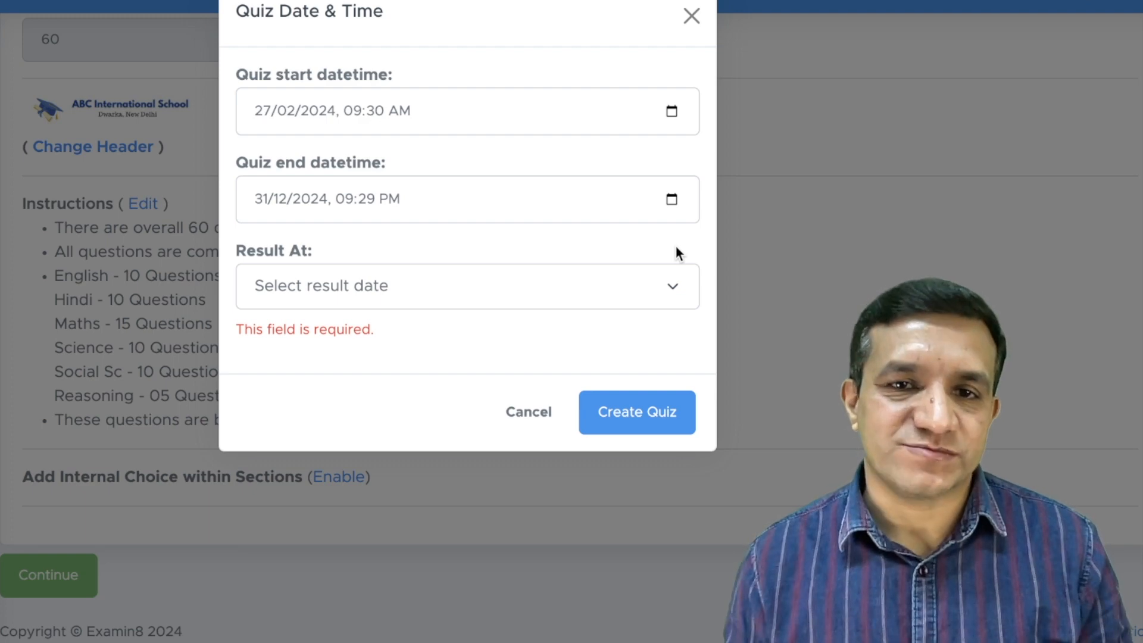
Step: Set Result At to 'I will decide later' and create the quiz
{"action": "left_click", "coordinate": [467, 285]}
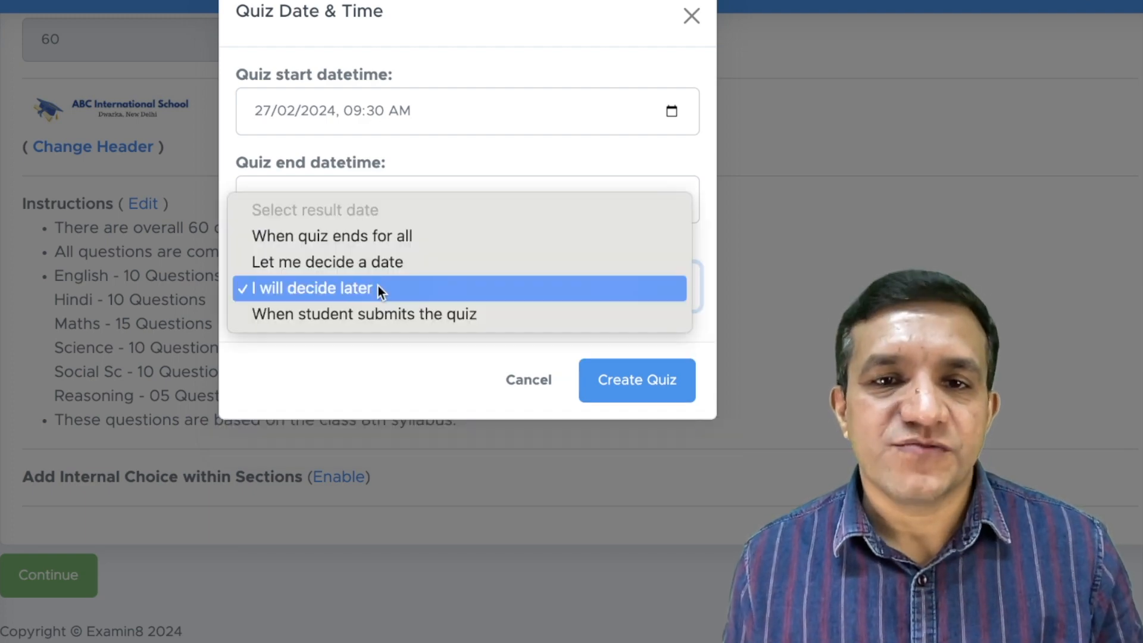
{"action": "left_click", "coordinate": [310, 286]}
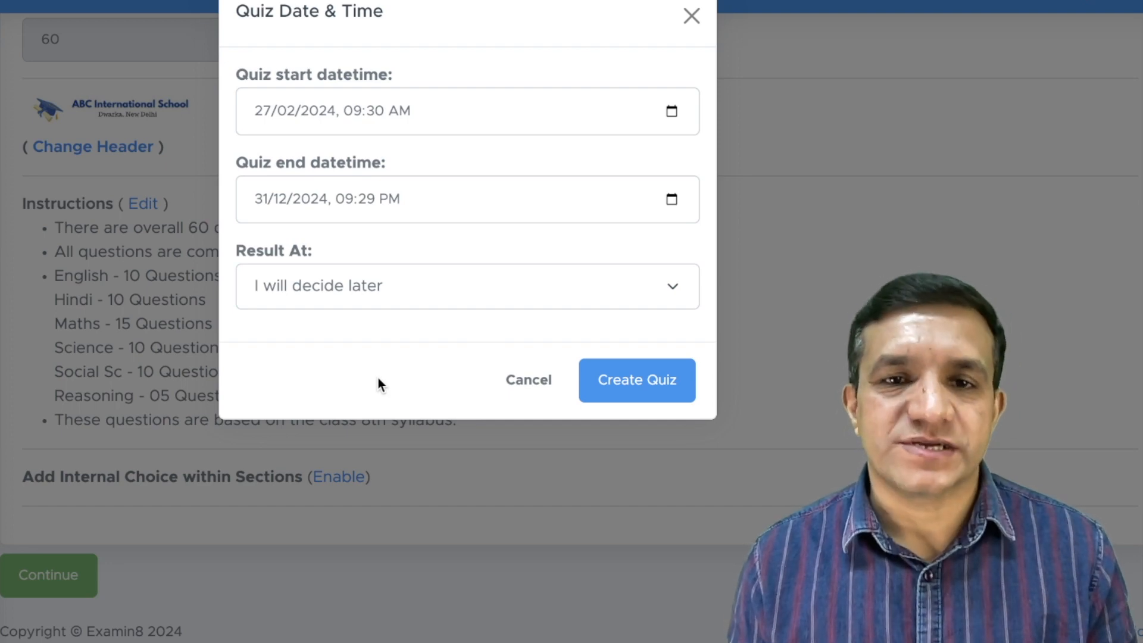
{"action": "left_click", "coordinate": [636, 380]}
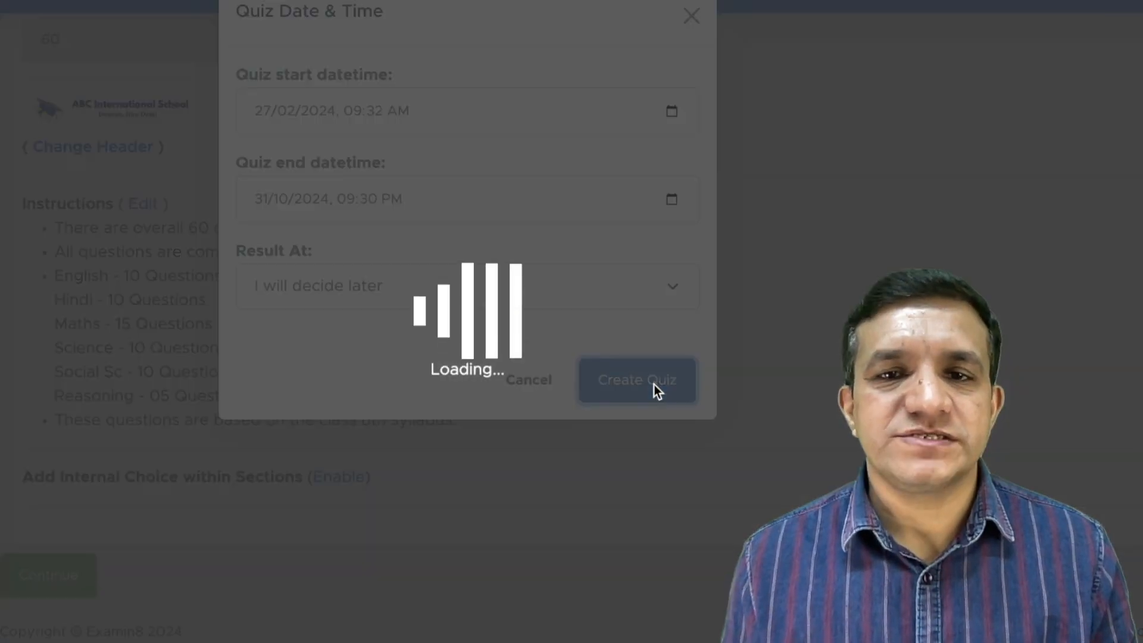
Step: Check the Admission Test card's start, end, result time and 60-minute allowance on My Papers
{"action": "left_click", "coordinate": [636, 378]}
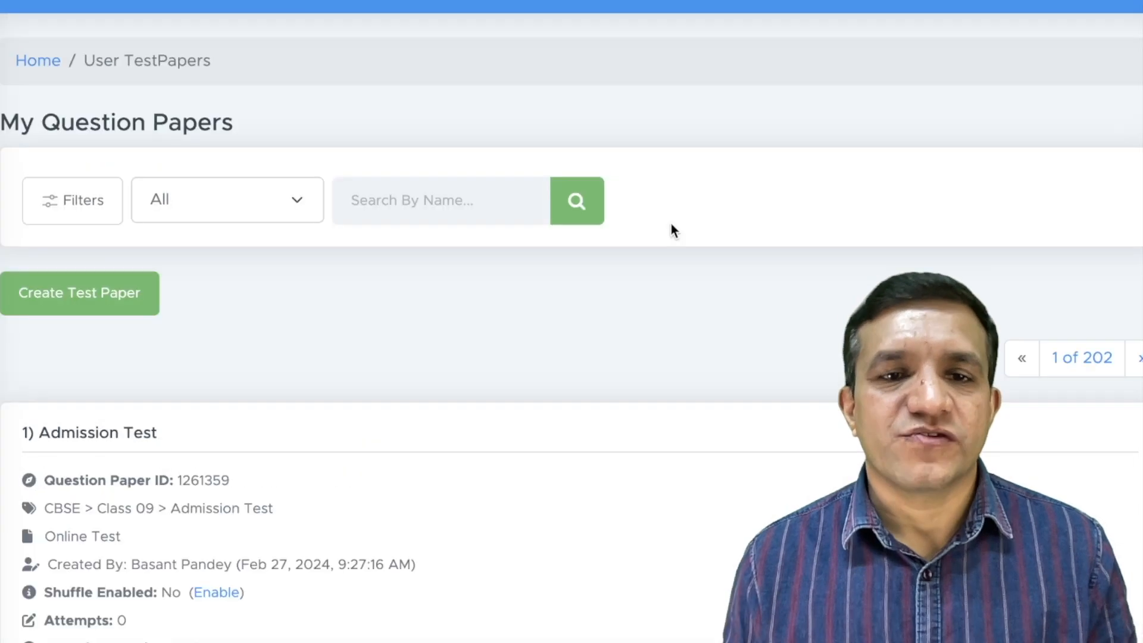
{"action": "scroll", "scroll_direction": "down", "scroll_amount": 3}
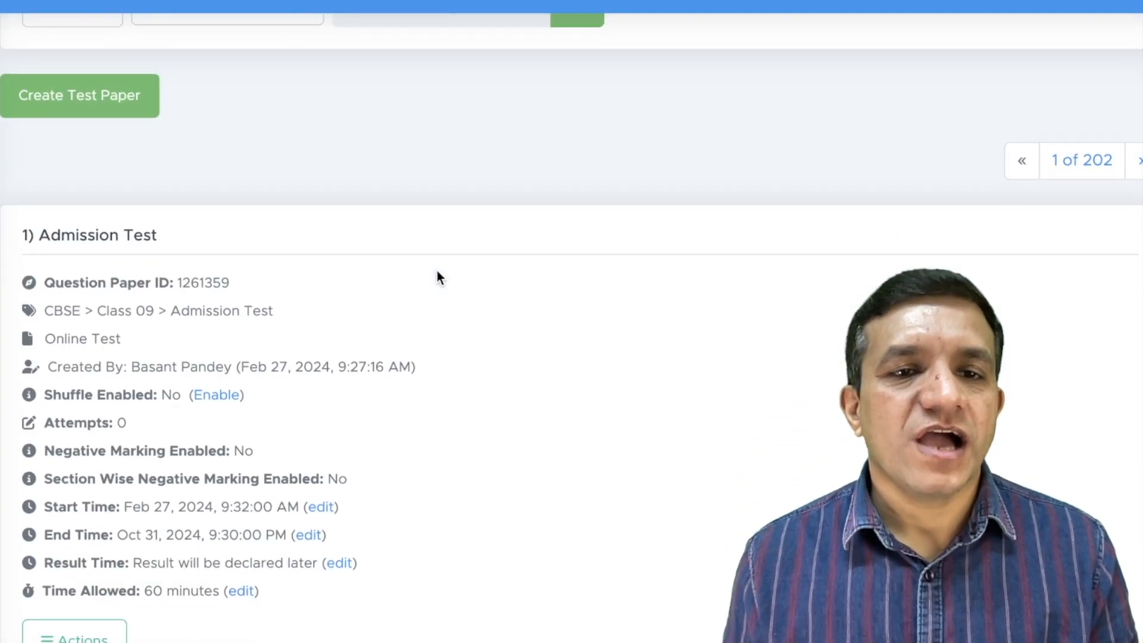
{"action": "scroll", "scroll_direction": "down", "scroll_amount": 3}
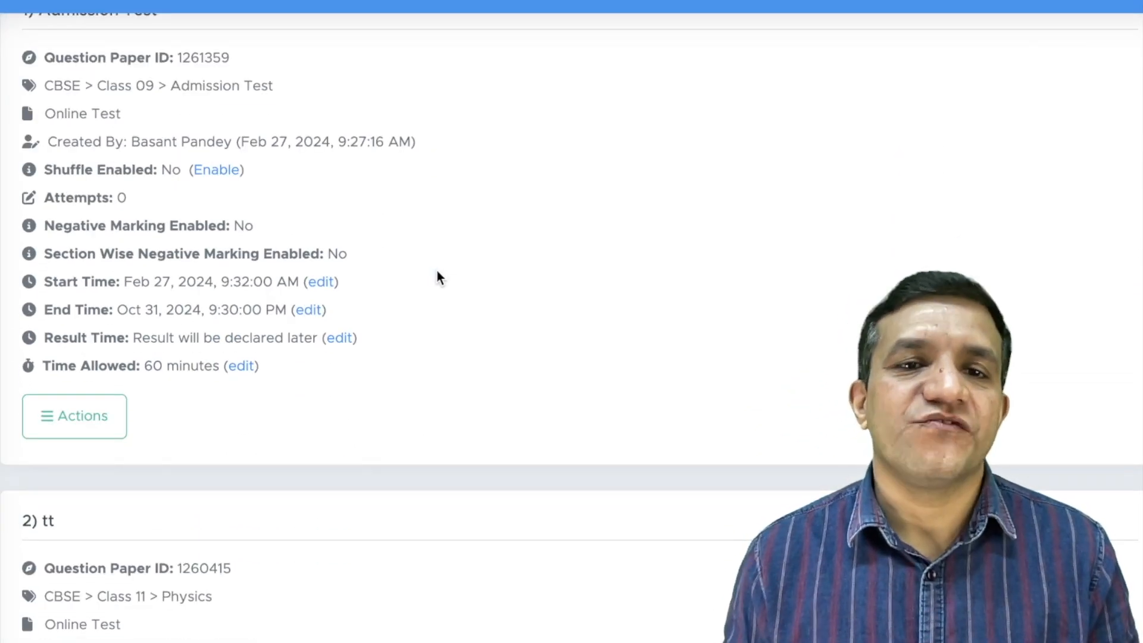
{"action": "mouse_move", "coordinate": [80, 390]}
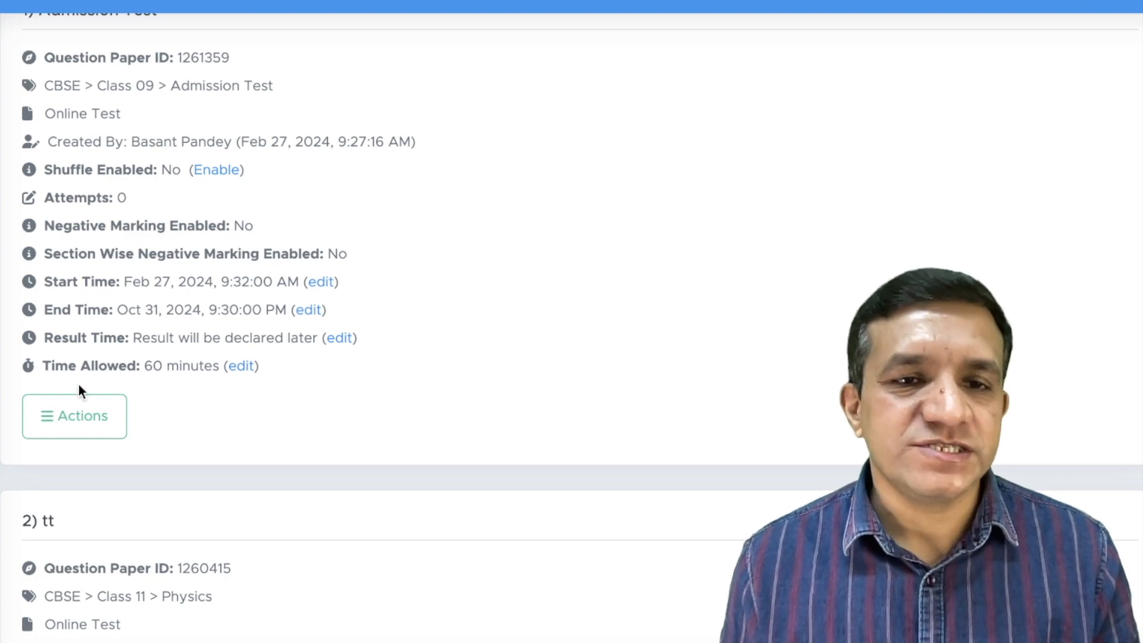
Step: Share the Admission Test Without Batch and copy the student quiz link
{"action": "left_click", "coordinate": [74, 415]}
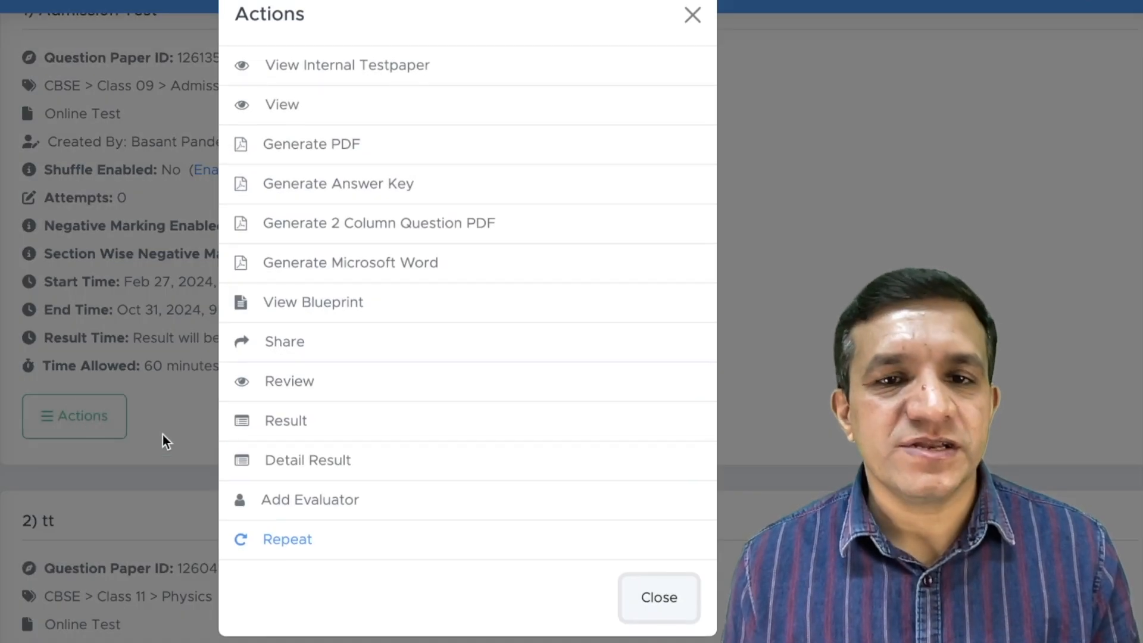
{"action": "left_click", "coordinate": [284, 342]}
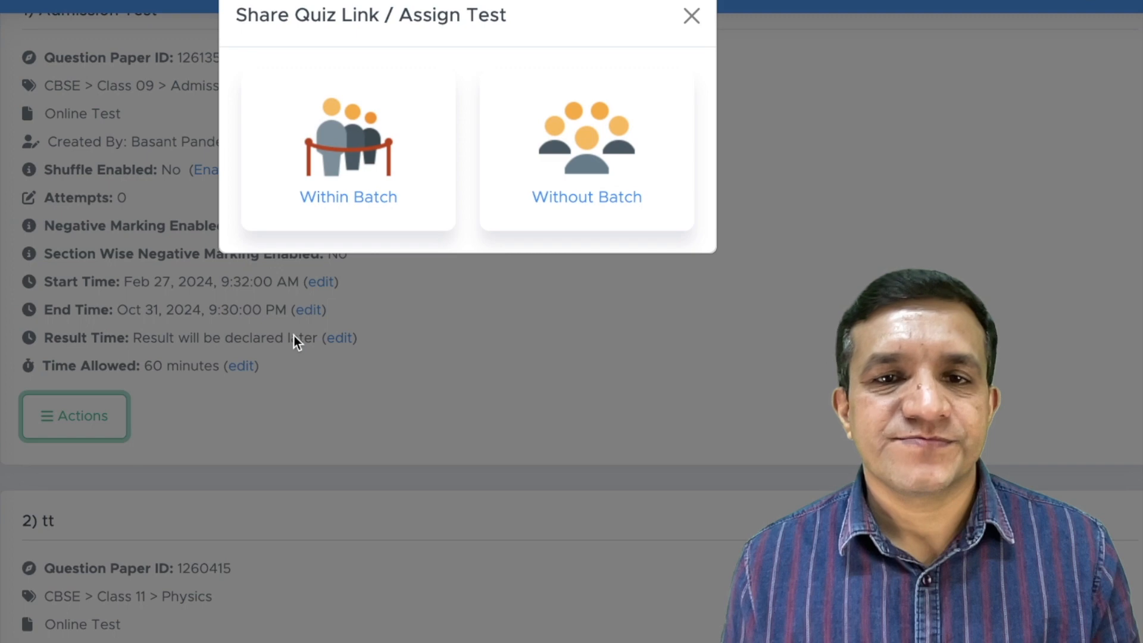
{"action": "left_click", "coordinate": [586, 150]}
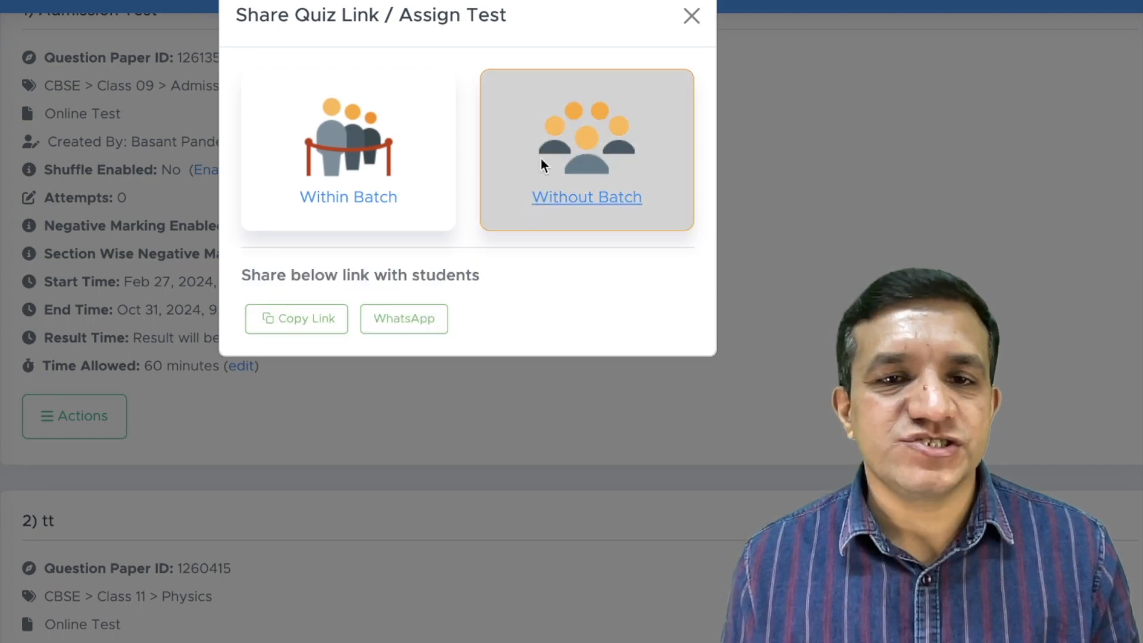
{"action": "left_click", "coordinate": [689, 16]}
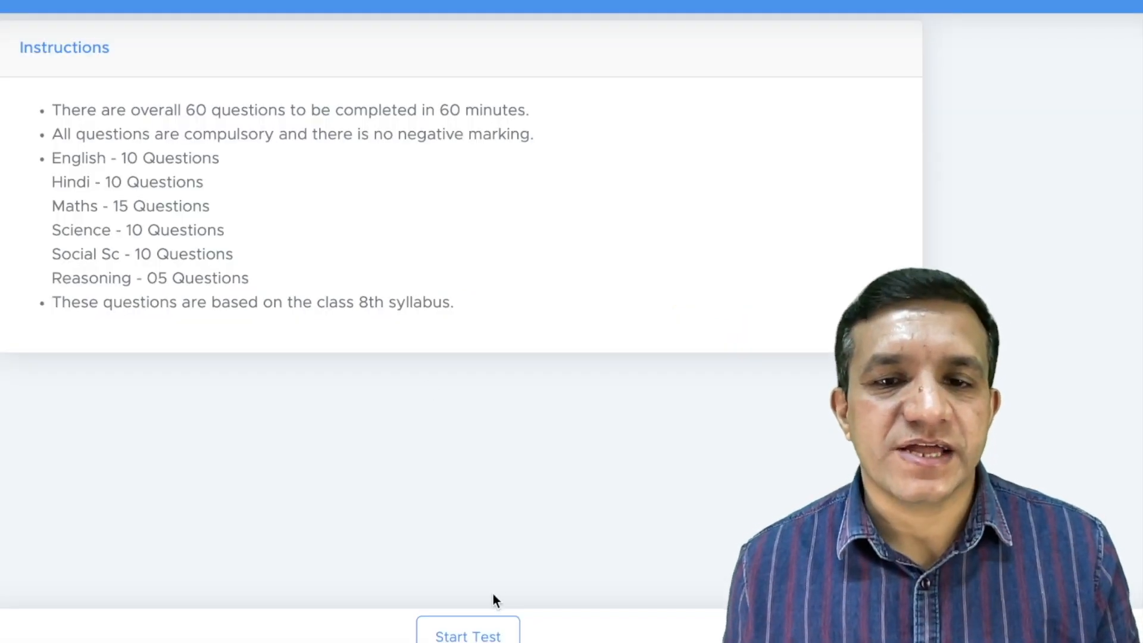
Step: Start the single-attempt Admission Test, answer some questions and submit with 8 attempted, 52 not attempted
{"action": "left_click", "coordinate": [468, 632]}
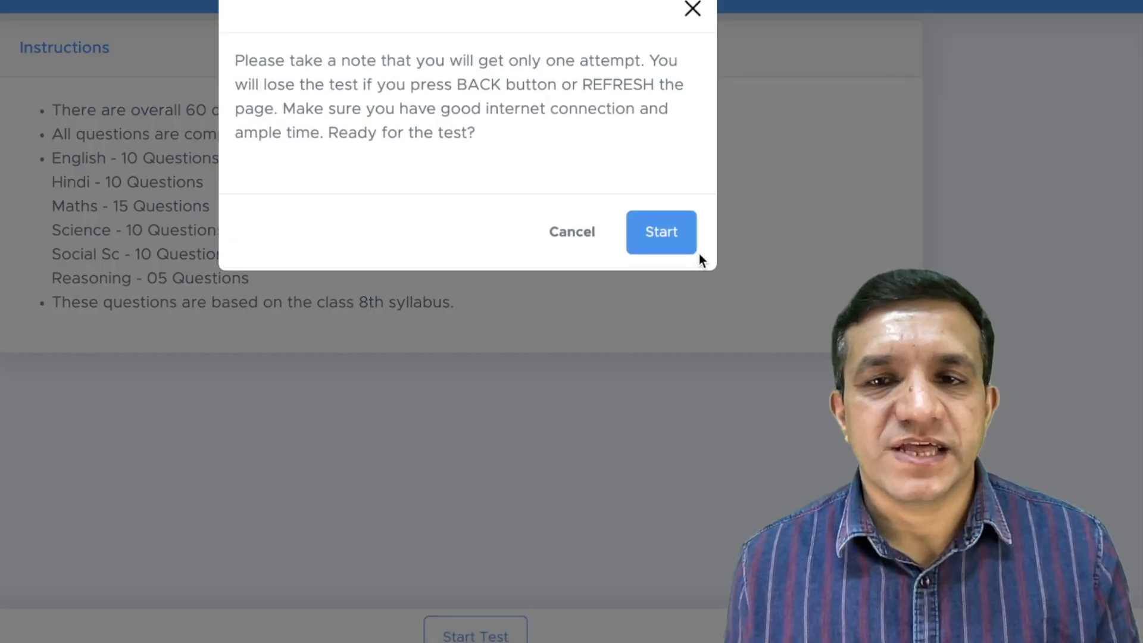
{"action": "left_click", "coordinate": [659, 232]}
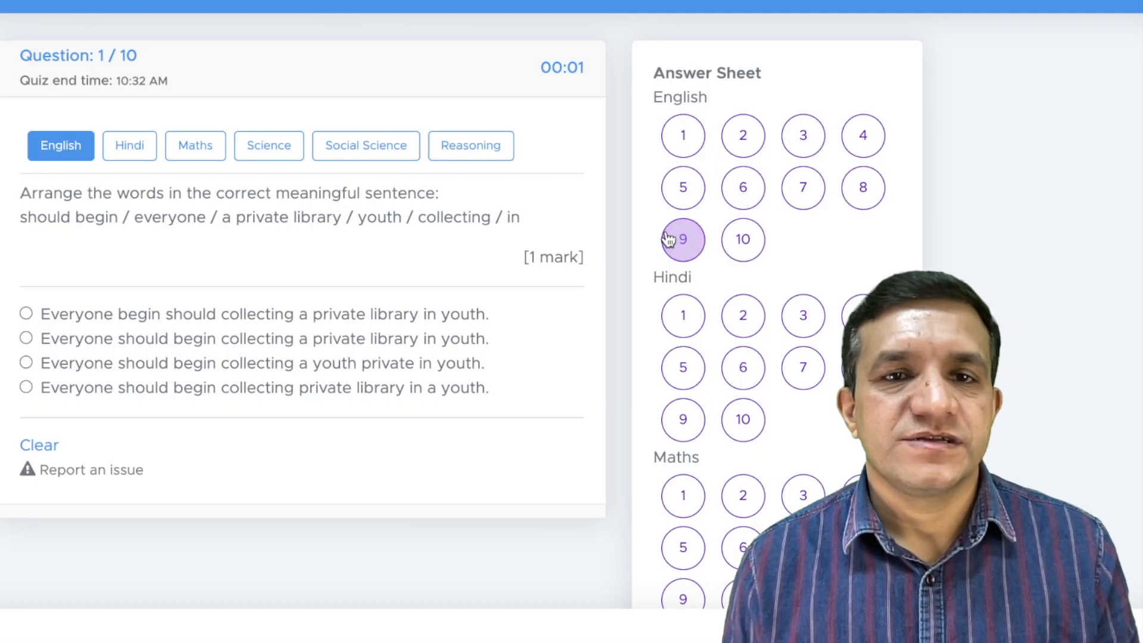
{"action": "left_click", "coordinate": [366, 146]}
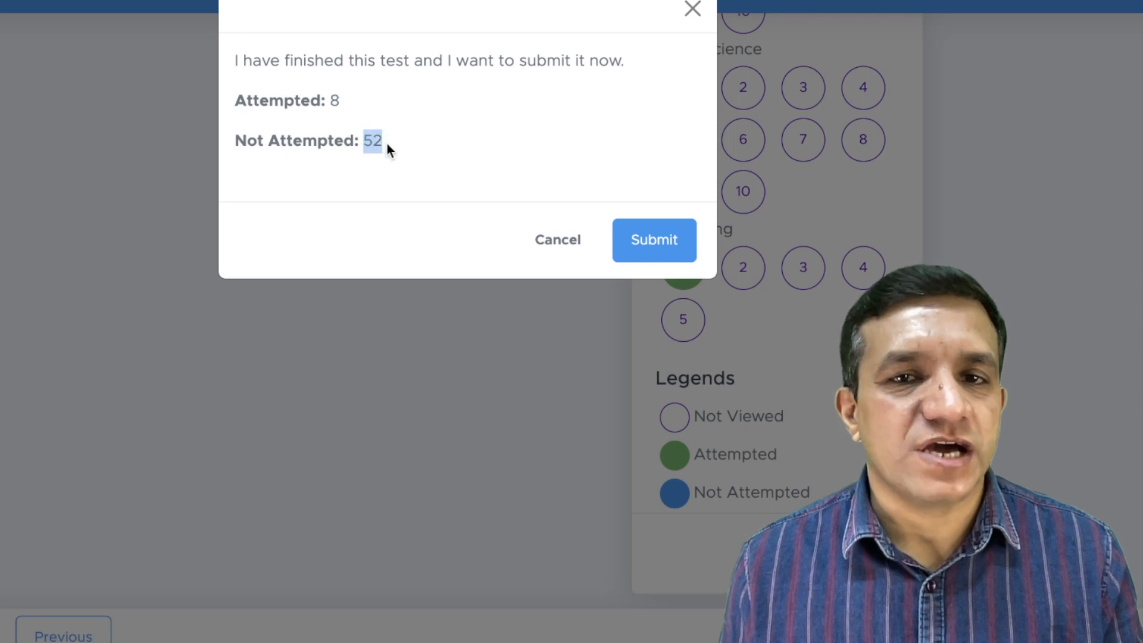
{"action": "mouse_move", "coordinate": [557, 239]}
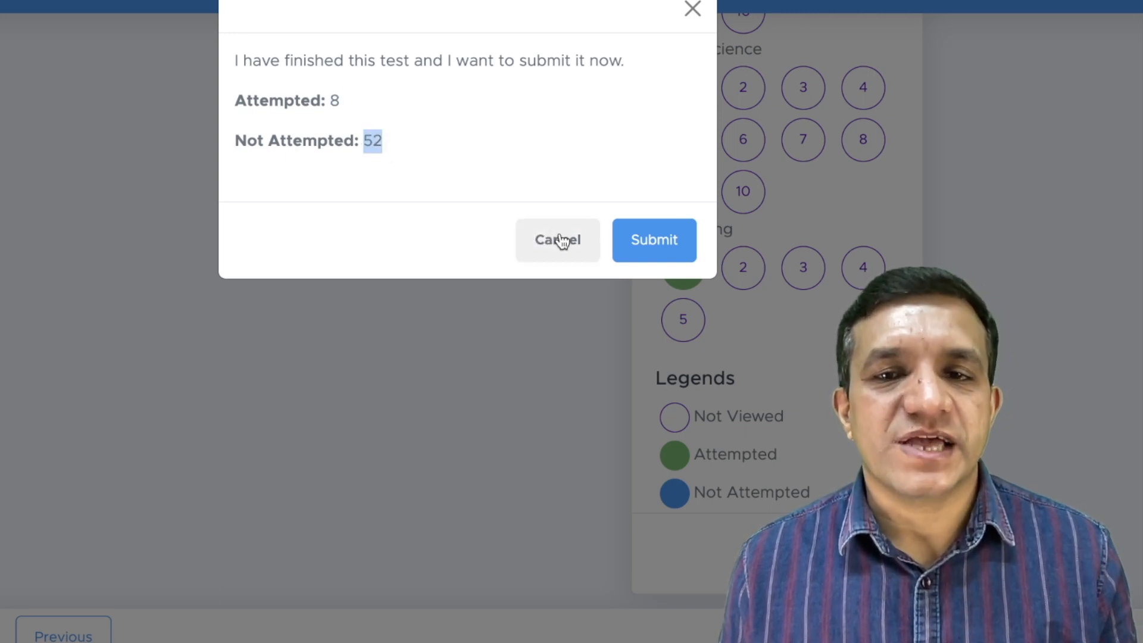
{"action": "mouse_move", "coordinate": [670, 228]}
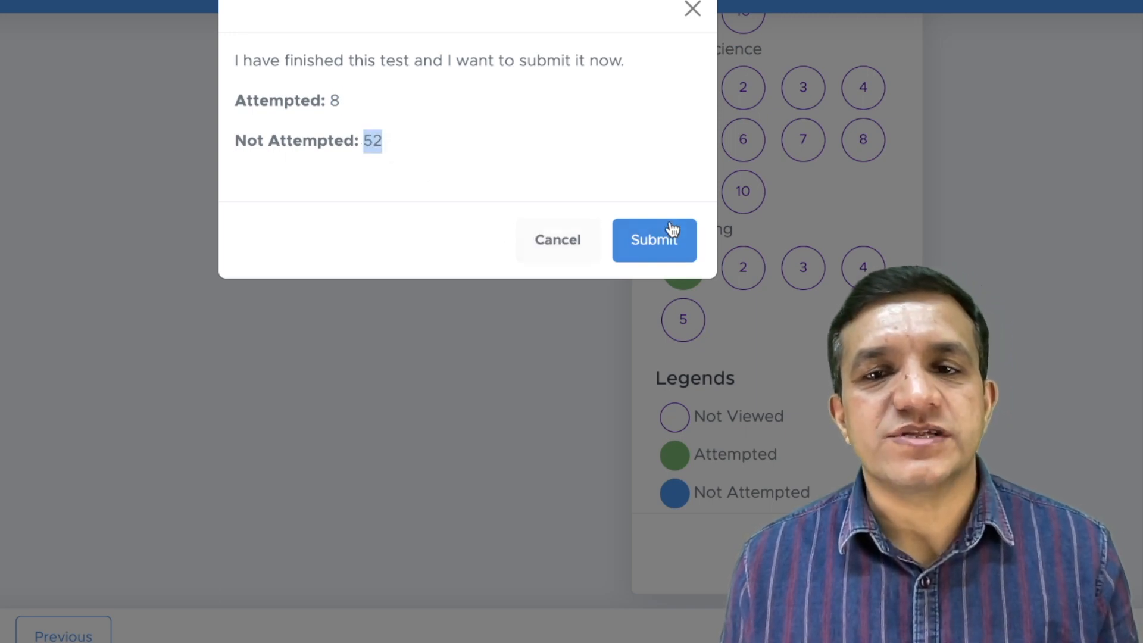
{"action": "left_click", "coordinate": [652, 239]}
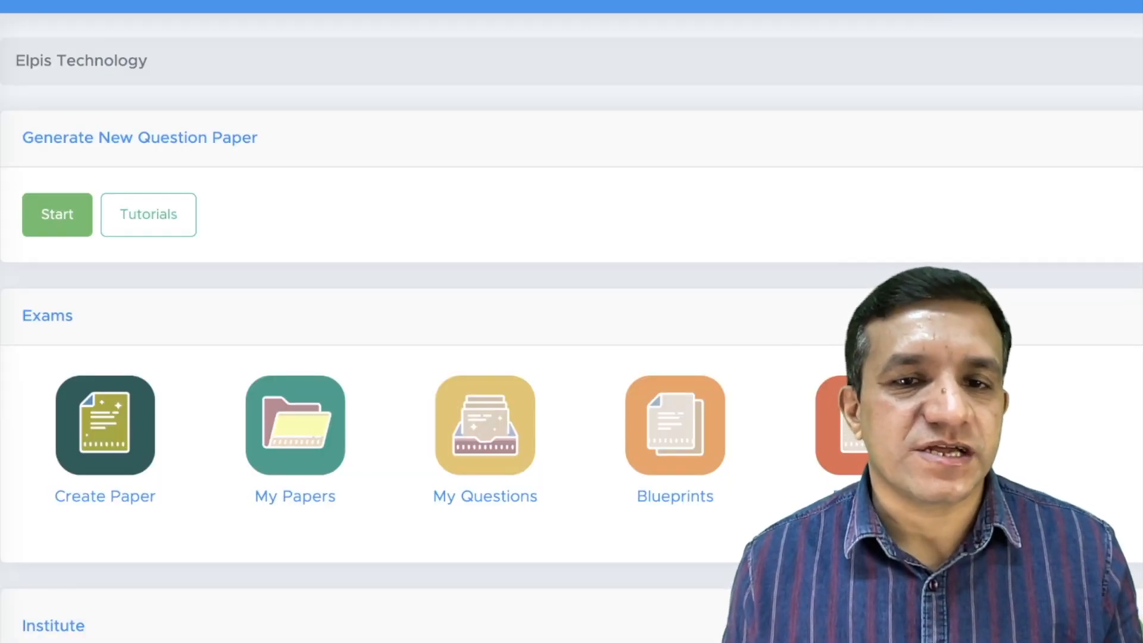
{"action": "left_click", "coordinate": [294, 425]}
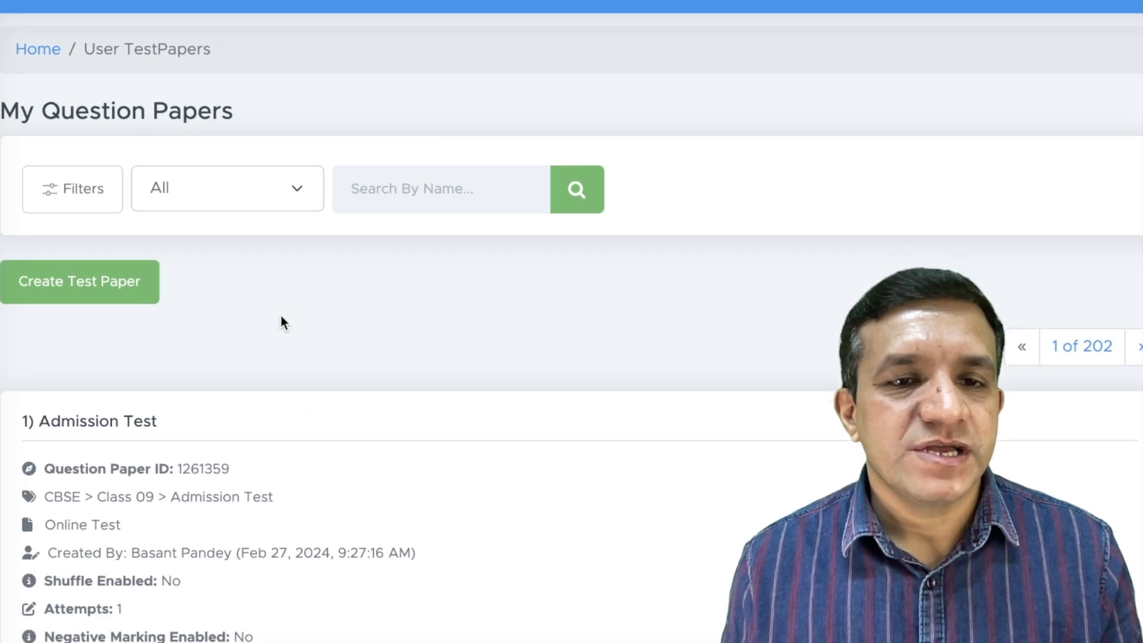
{"action": "scroll", "scroll_direction": "down", "scroll_amount": 3}
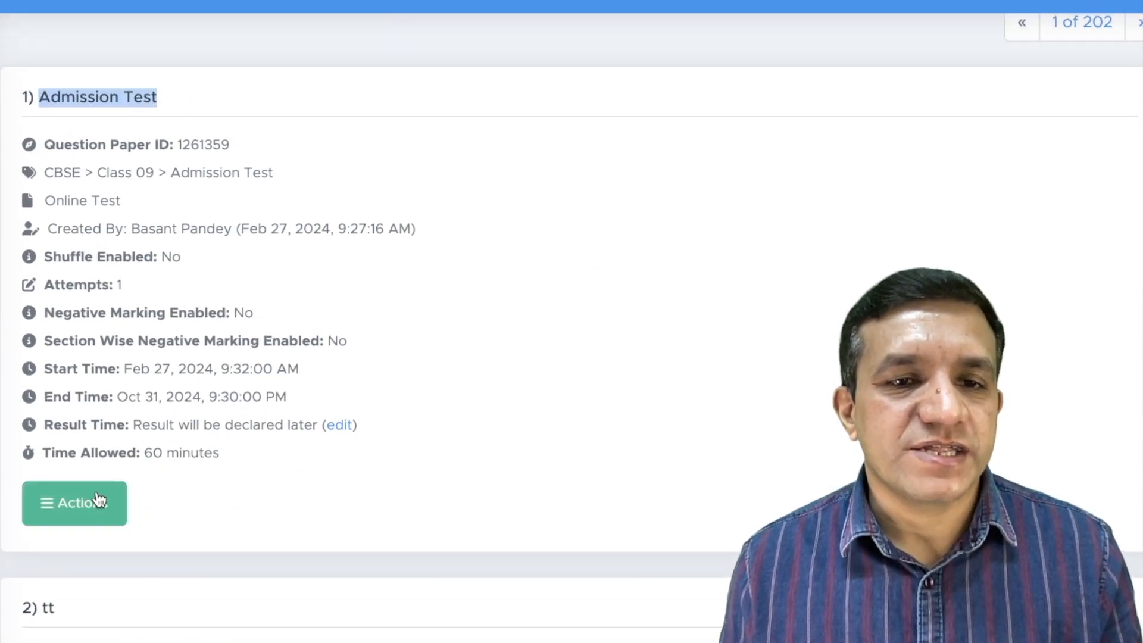
{"action": "left_click", "coordinate": [74, 502]}
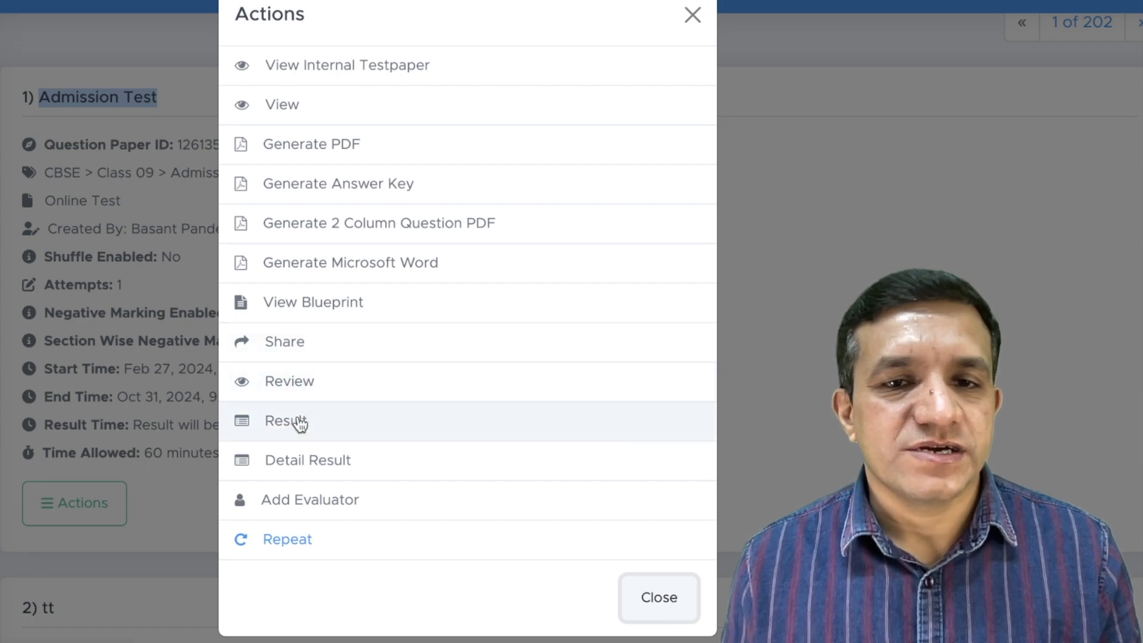
{"action": "left_click", "coordinate": [286, 420]}
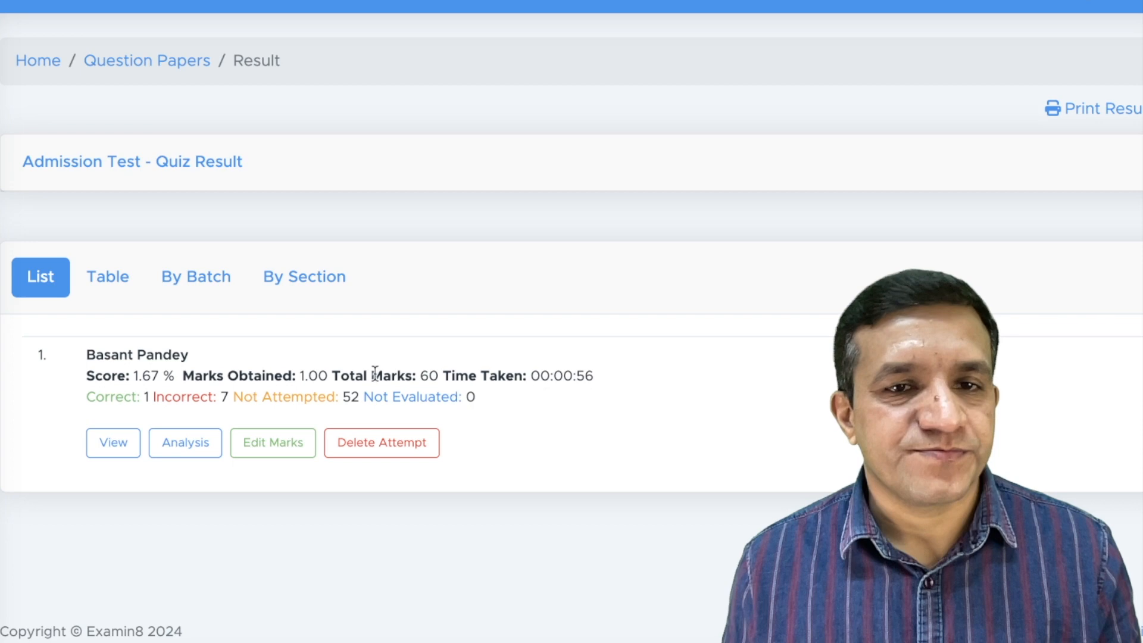
Step: View the scores as a table and broken down by the Hindi section
{"action": "left_click", "coordinate": [106, 276]}
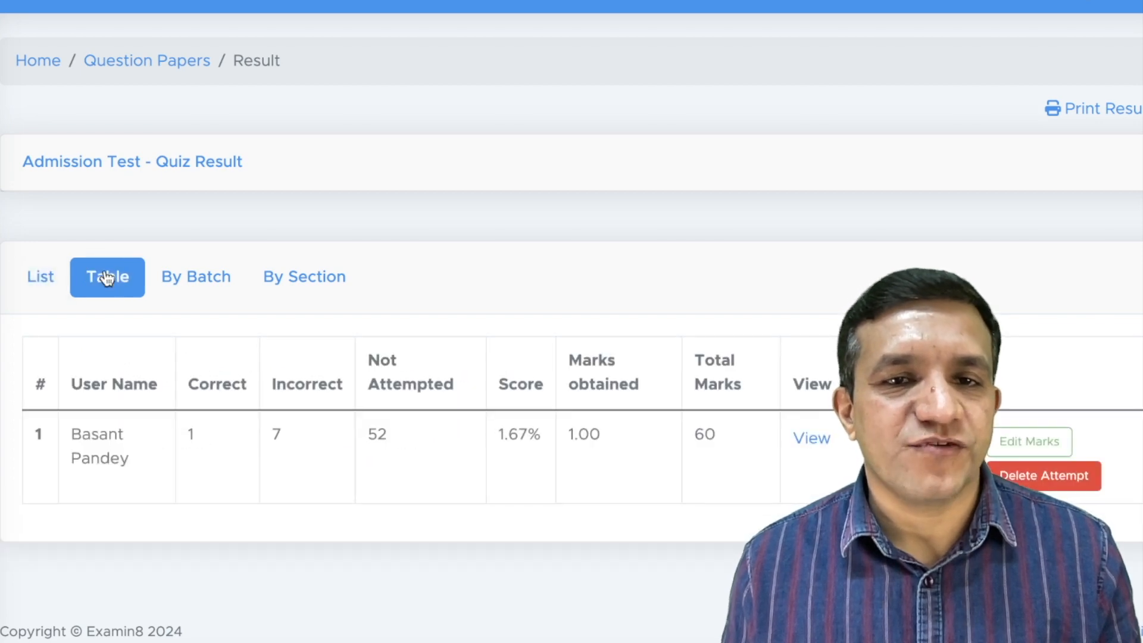
{"action": "left_click", "coordinate": [303, 277]}
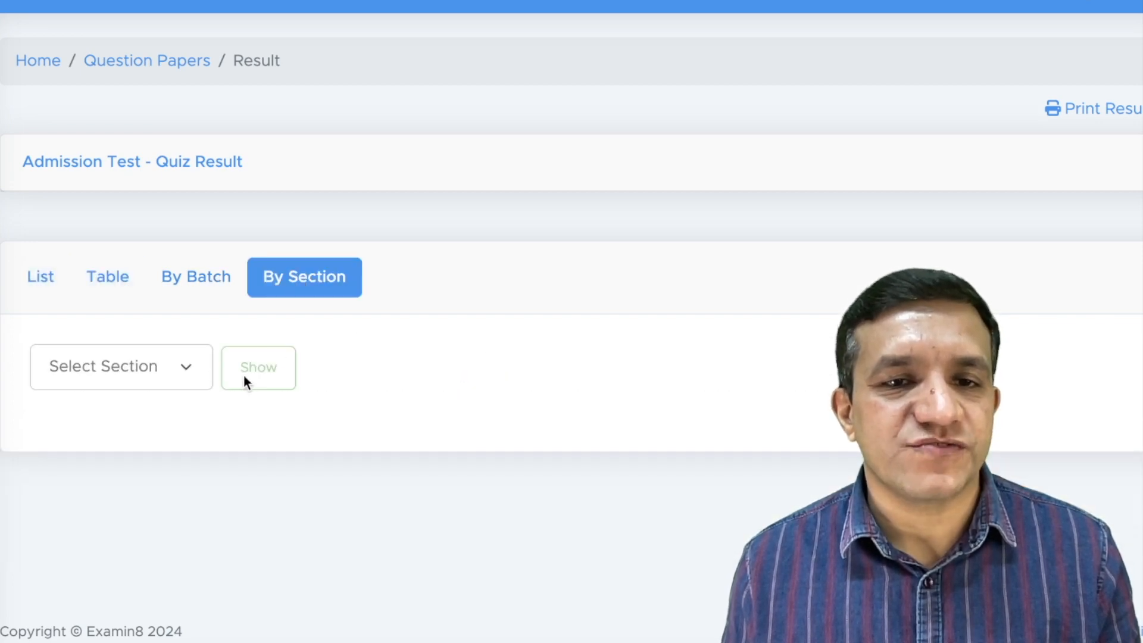
{"action": "left_click", "coordinate": [259, 367]}
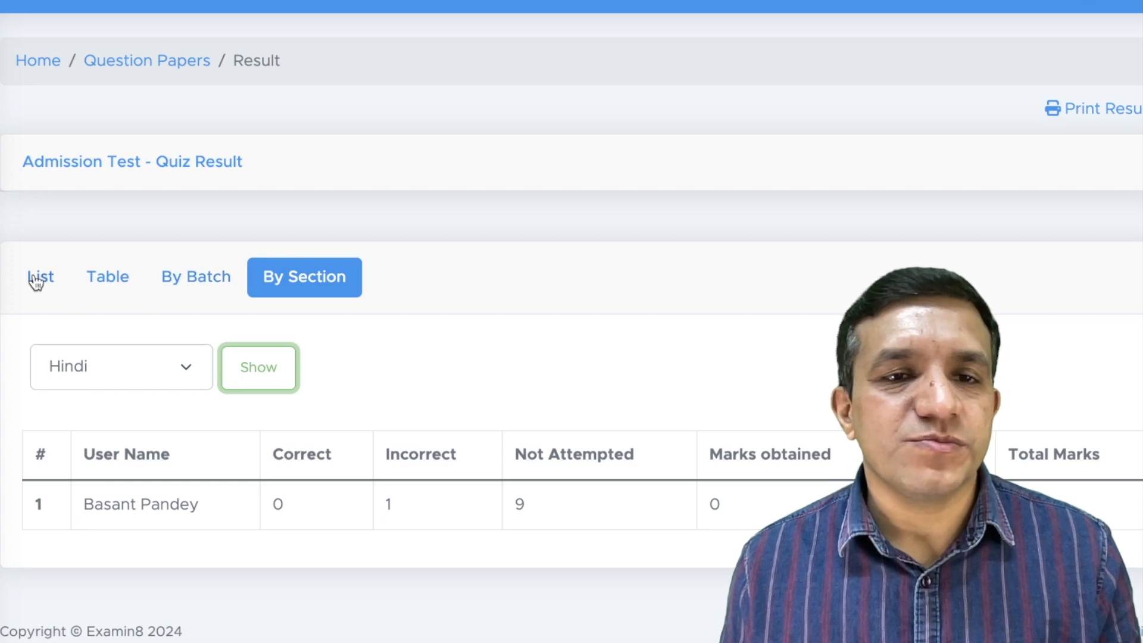
{"action": "left_click", "coordinate": [107, 276]}
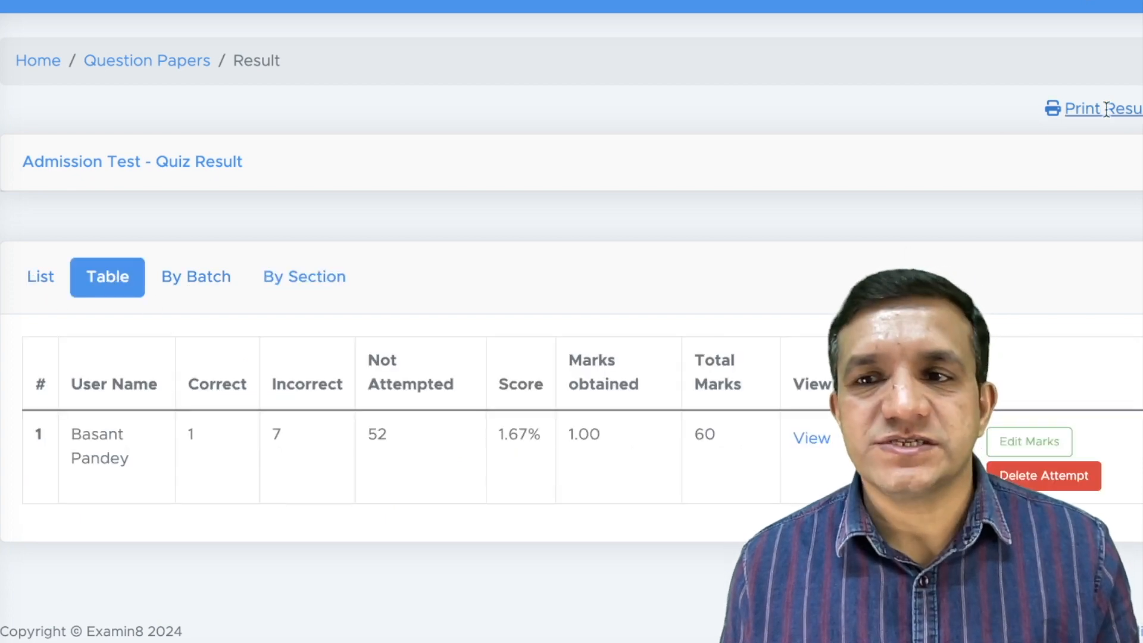
Step: Print the Admission Test result sheet
{"action": "left_click", "coordinate": [1093, 108]}
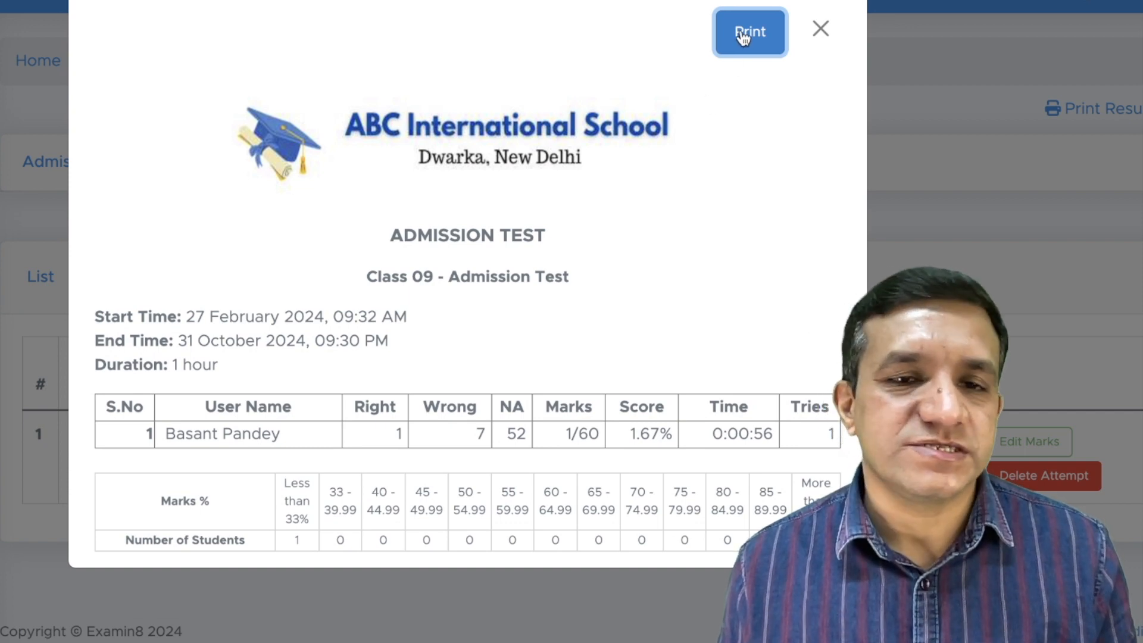
{"action": "left_click", "coordinate": [819, 28]}
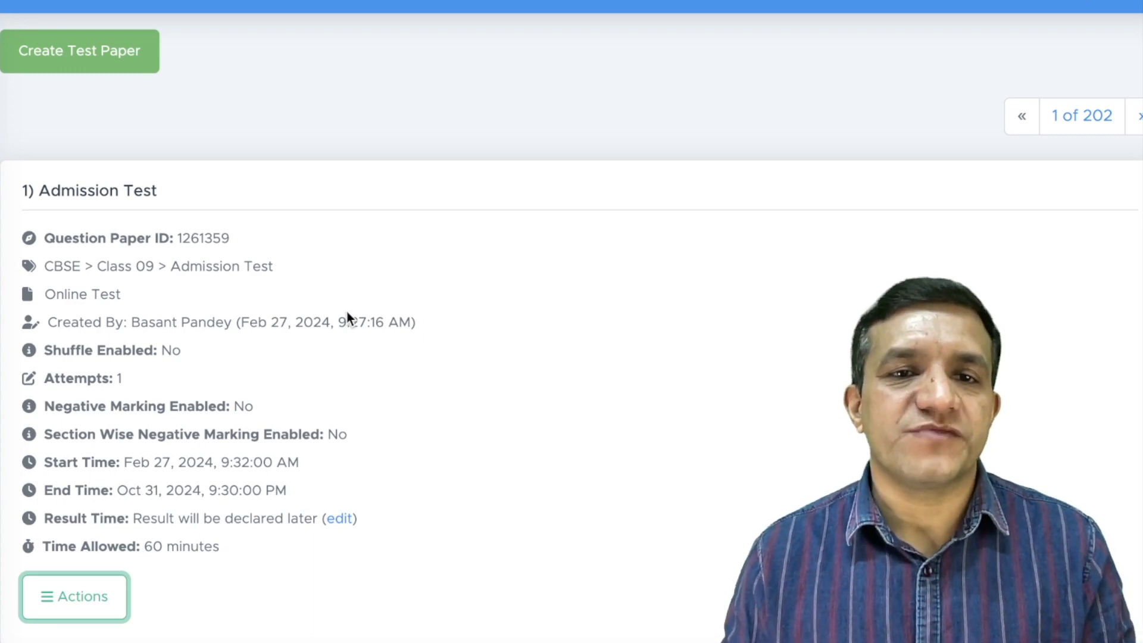
Step: Review Admission Test's actions — Generate PDF, Answer Key, Microsoft Word — and return to the dashboard
{"action": "left_click", "coordinate": [74, 596]}
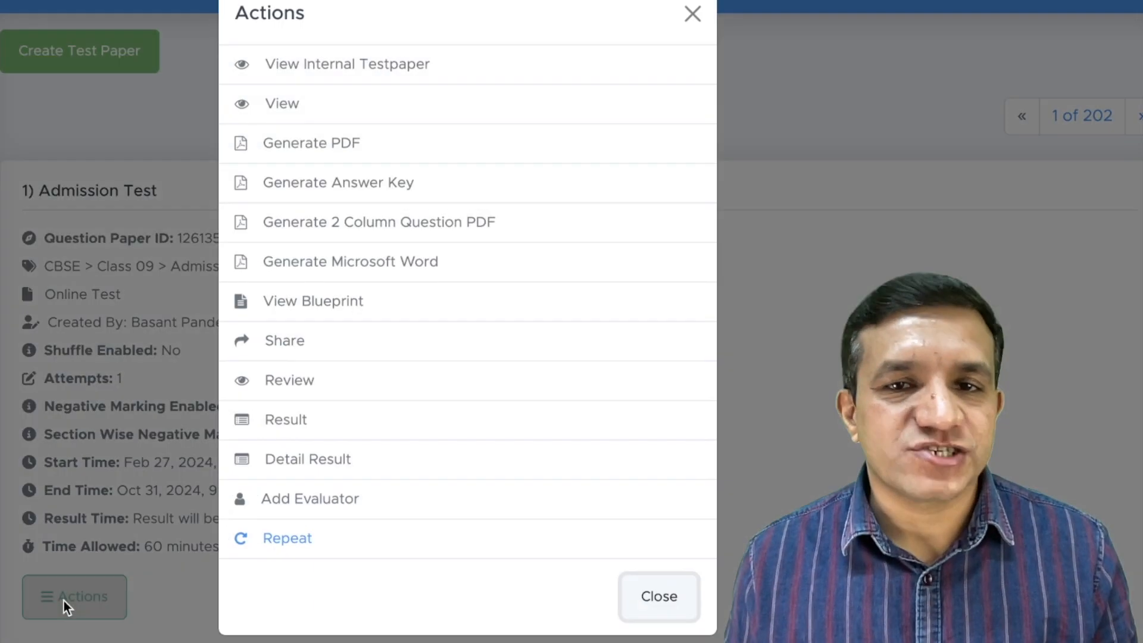
{"action": "mouse_move", "coordinate": [335, 152]}
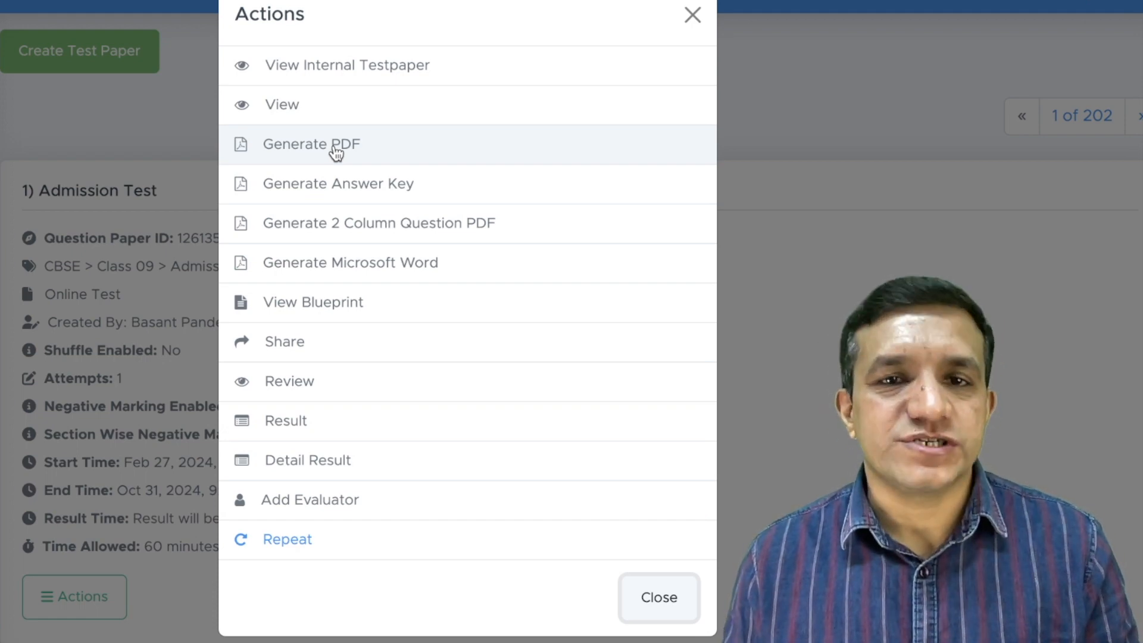
{"action": "mouse_move", "coordinate": [354, 183]}
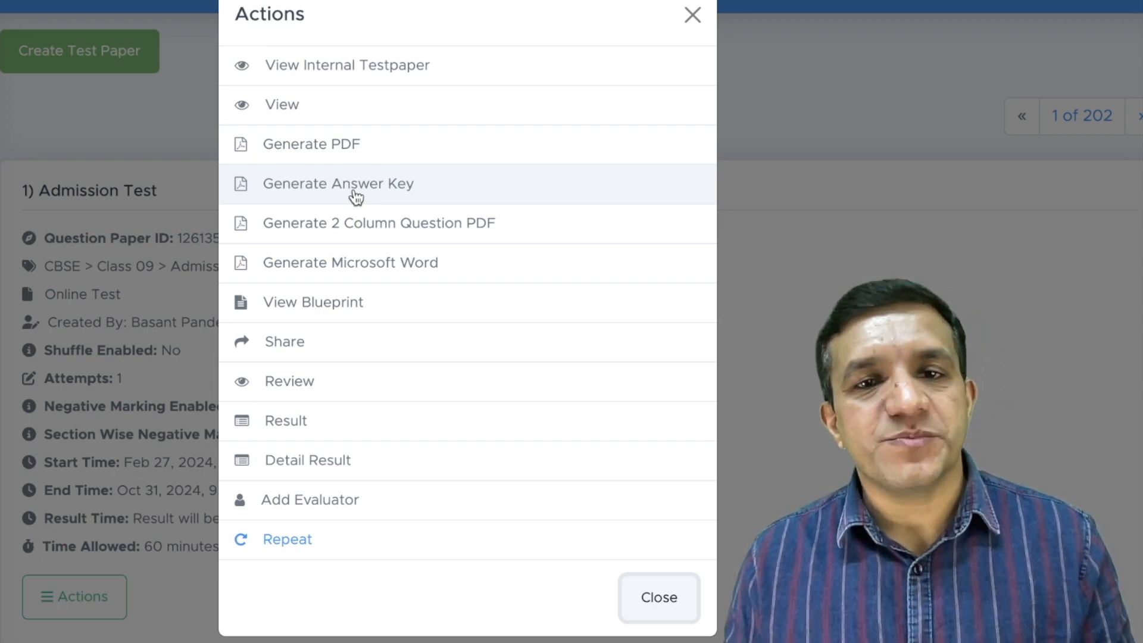
{"action": "mouse_move", "coordinate": [379, 274]}
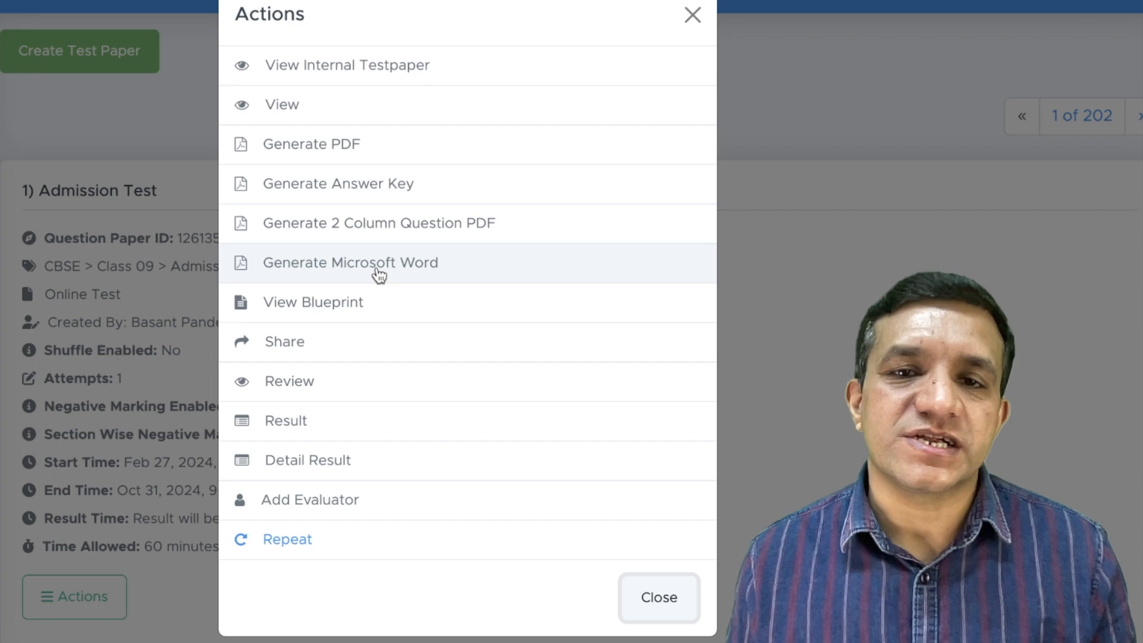
{"action": "left_click", "coordinate": [658, 596]}
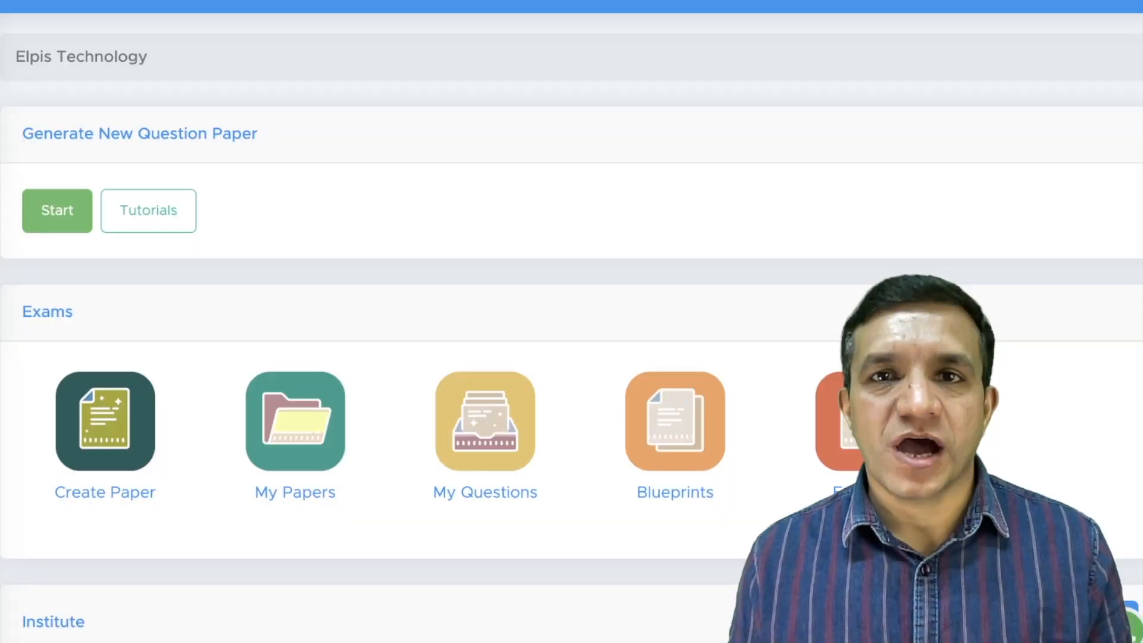